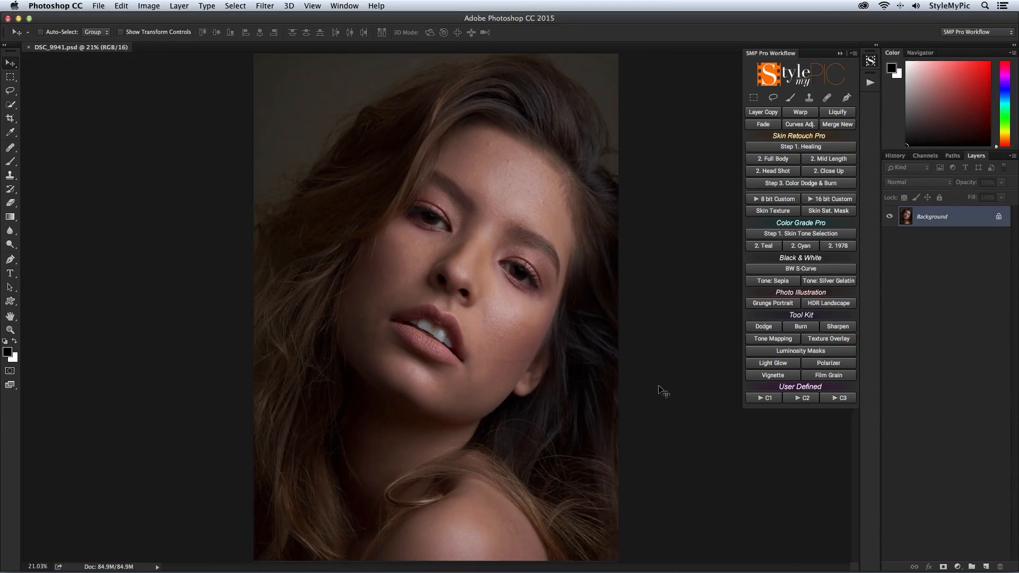
pyautogui.moveTo(576, 378)
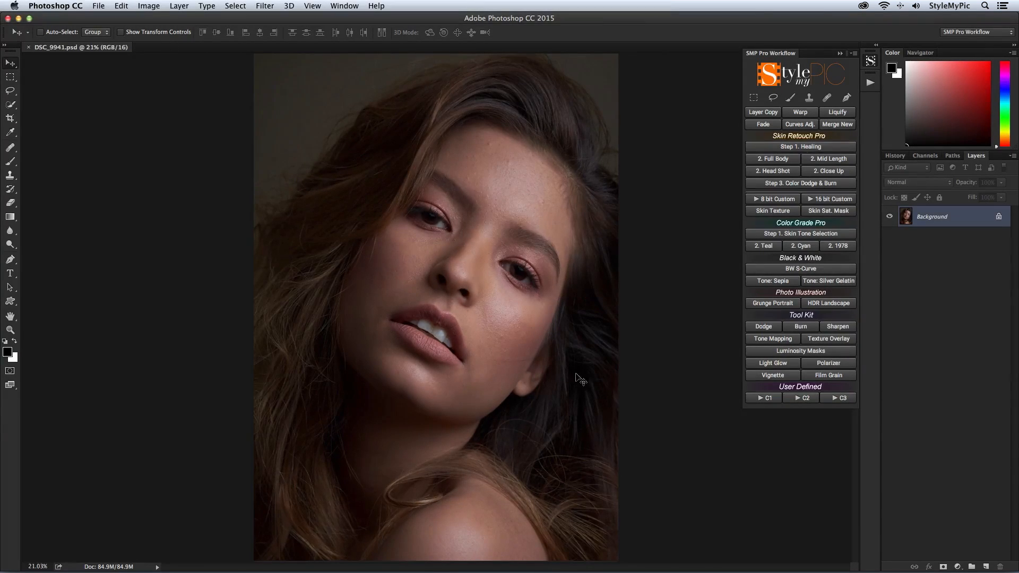
# Run Step 1. Healing to add a Healing layer above the Background, dismissing its instructions.
pyautogui.click(800, 147)
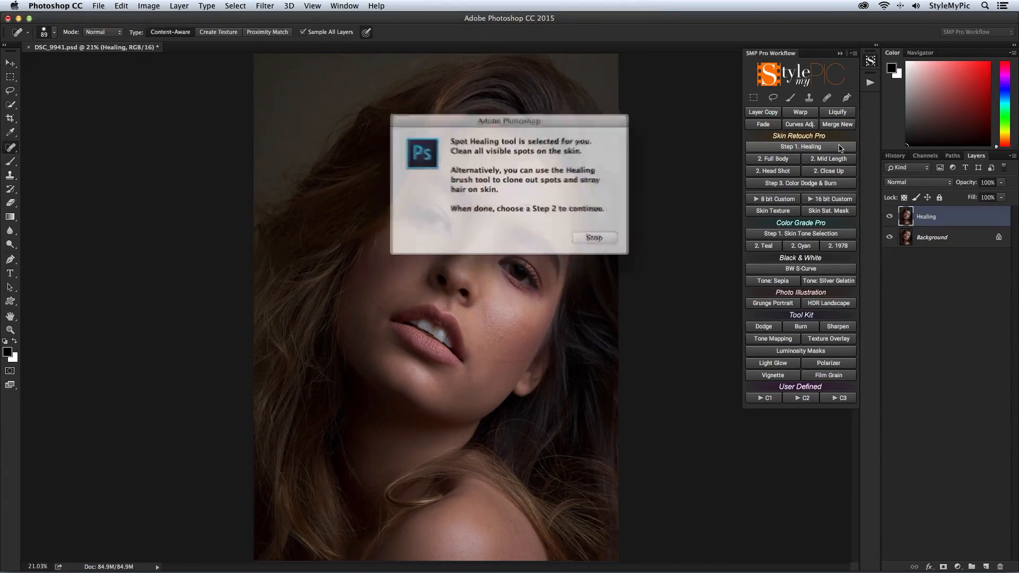
pyautogui.click(593, 237)
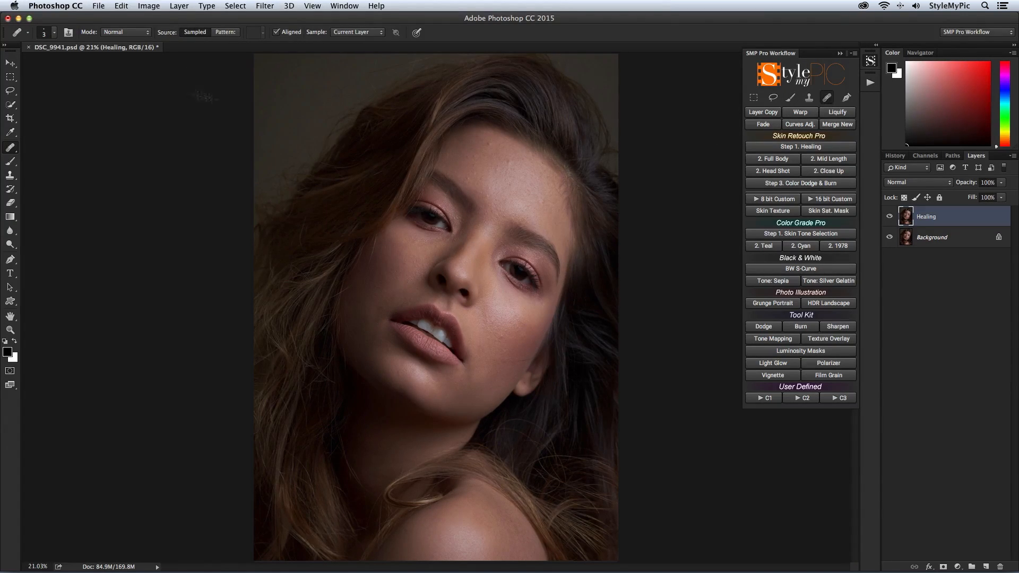
# Zoom in on the face and heal two forehead spots on the Healing layer.
pyautogui.click(47, 33)
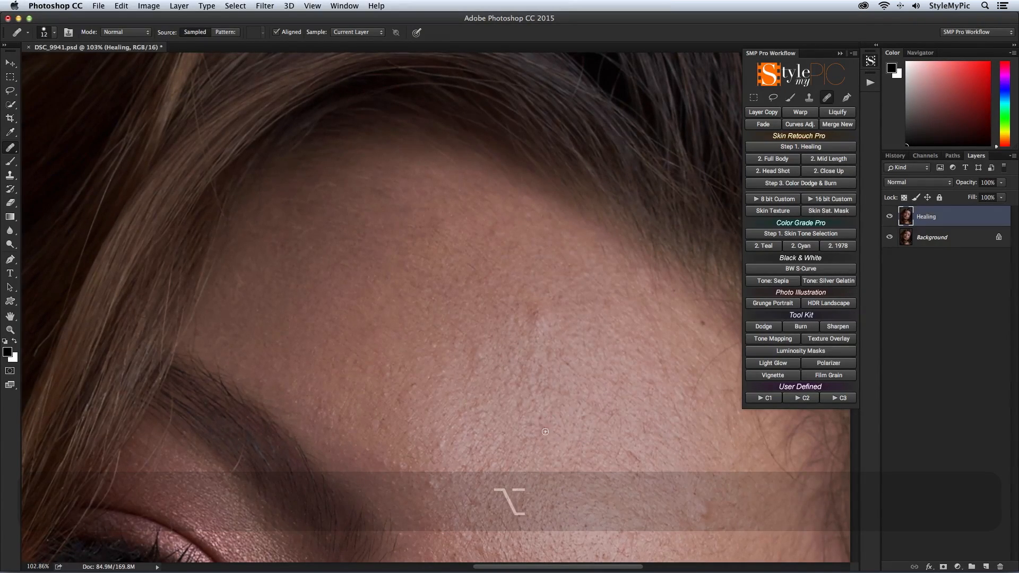
pyautogui.moveTo(613, 307)
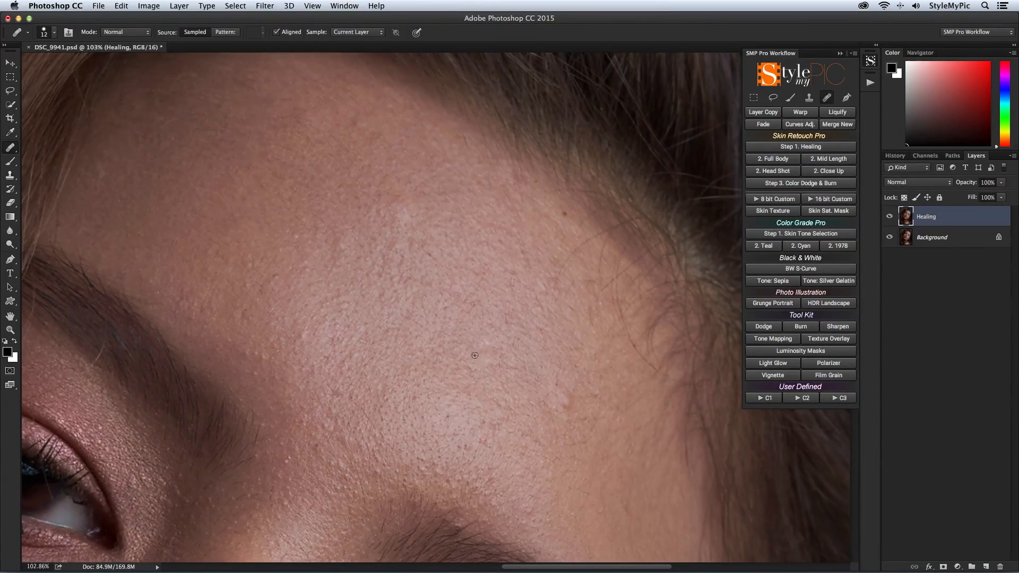
pyautogui.click(125, 32)
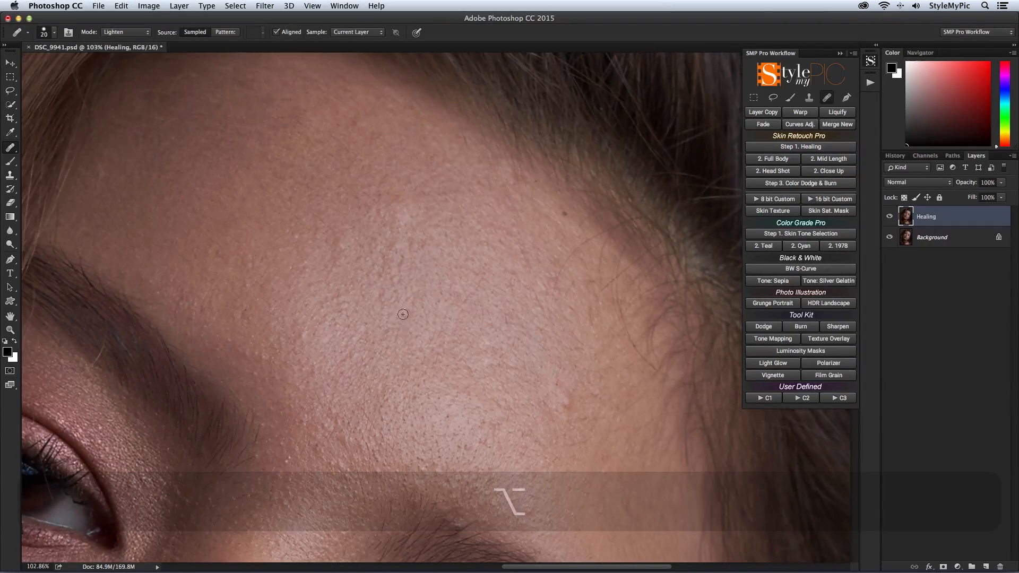
pyautogui.click(126, 32)
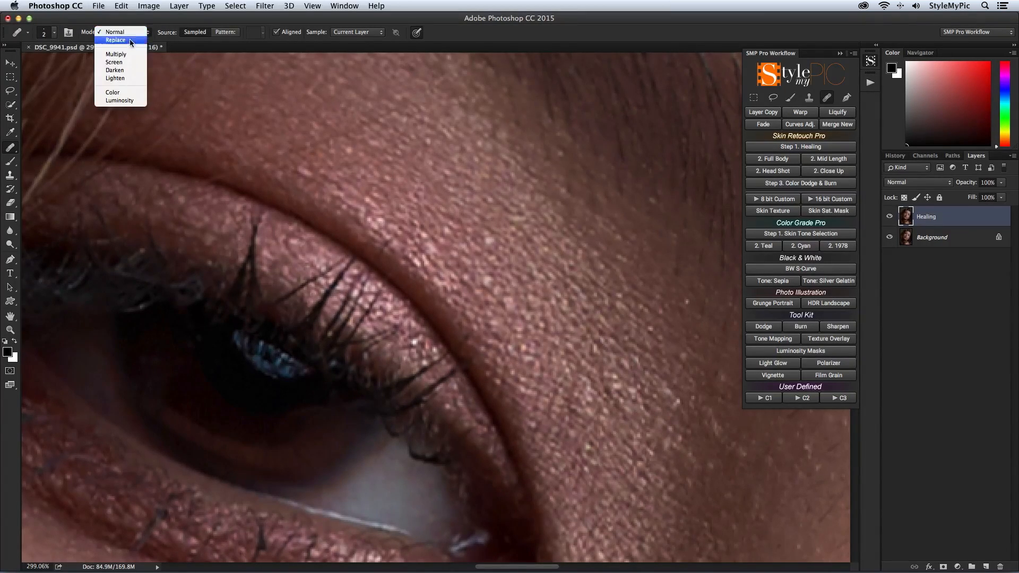
# Switch the Healing Brush to Replace mode and heal the skin near the eyebrow.
pyautogui.click(115, 40)
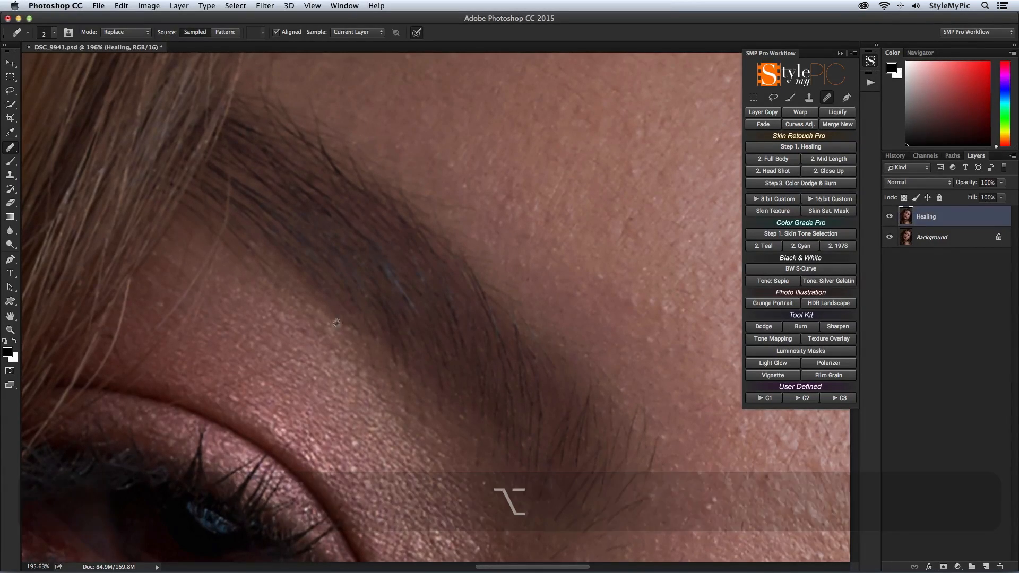
pyautogui.moveTo(293, 364)
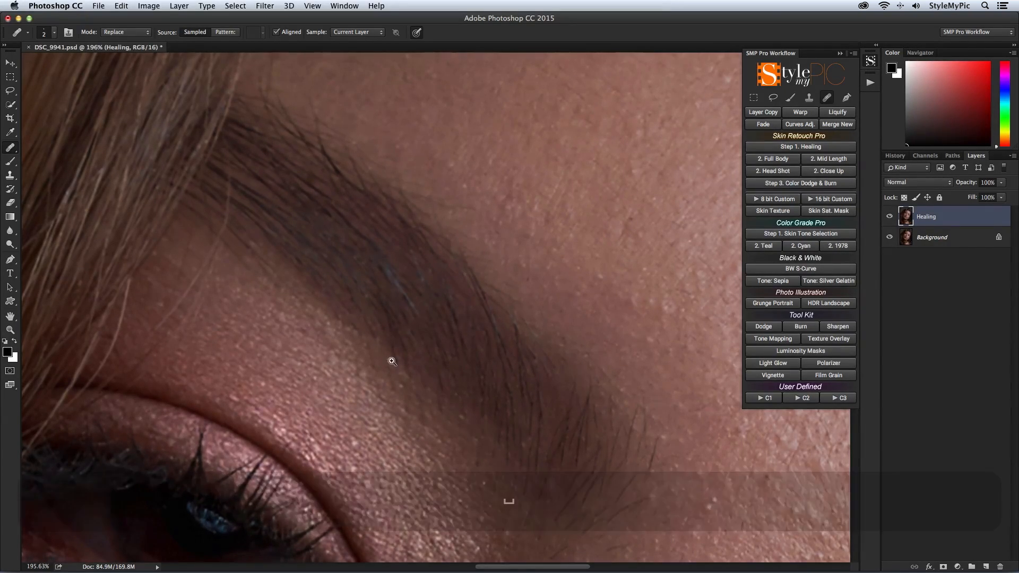
pyautogui.press('cmd+0')
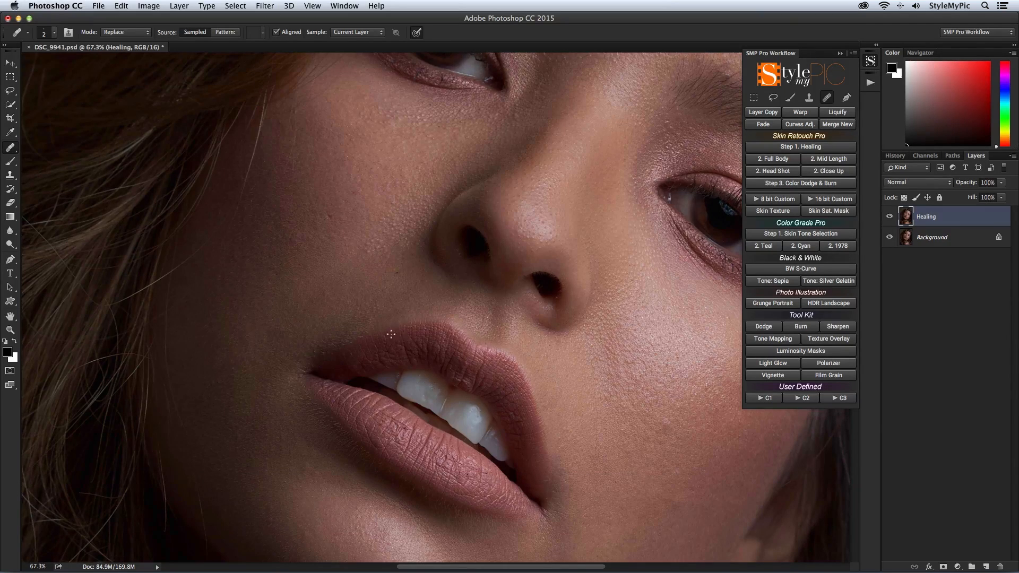
# Fade the healing work to 81% opacity in Lighten mode.
pyautogui.click(809, 97)
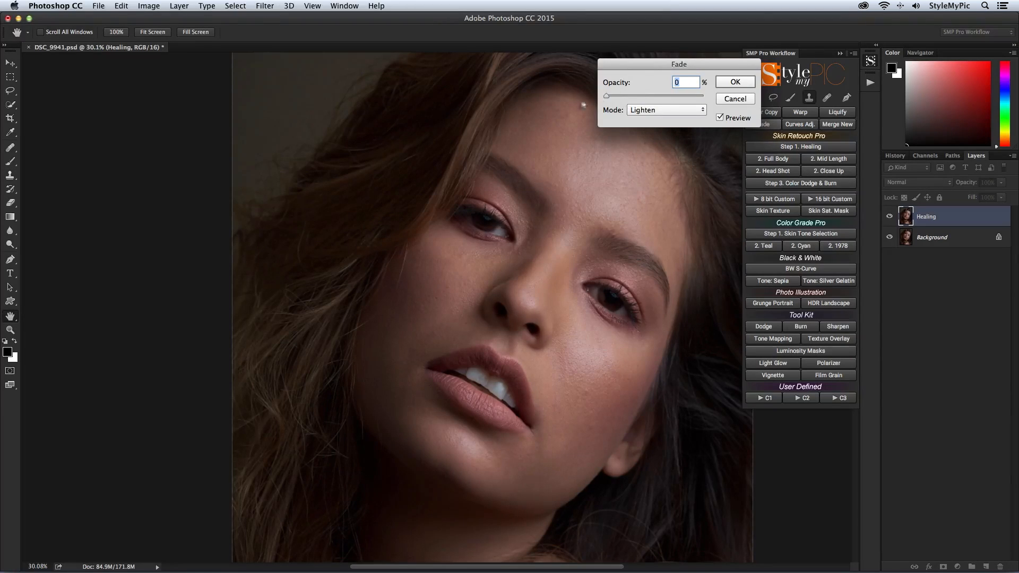
pyautogui.moveTo(606, 96); pyautogui.dragTo(686, 96)
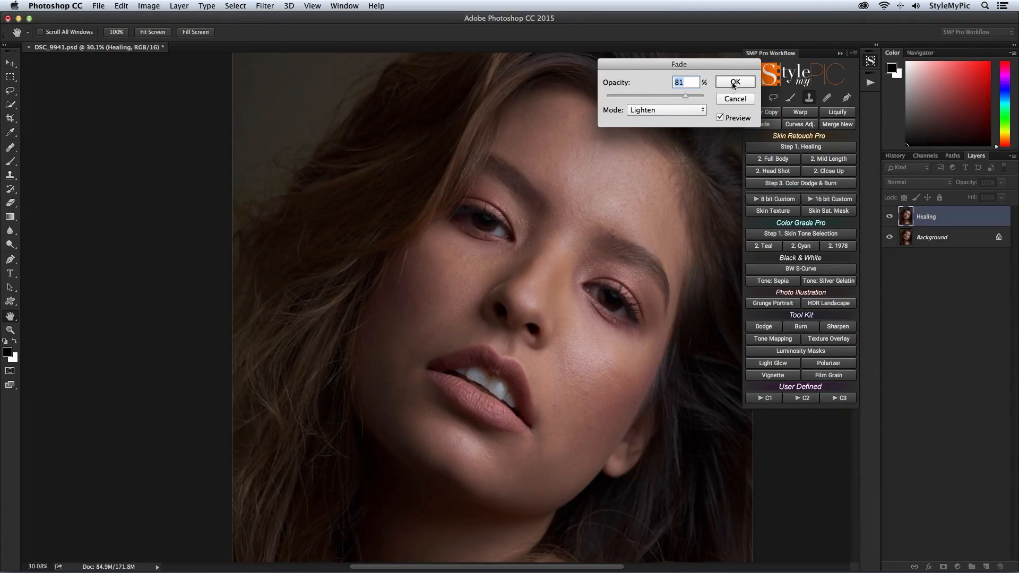
pyautogui.click(734, 81)
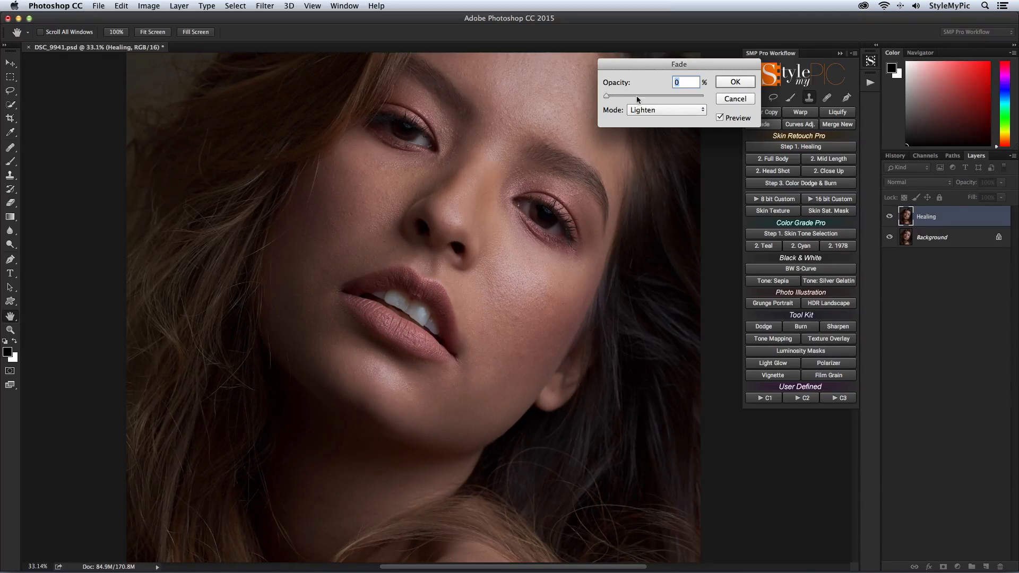
pyautogui.click(735, 82)
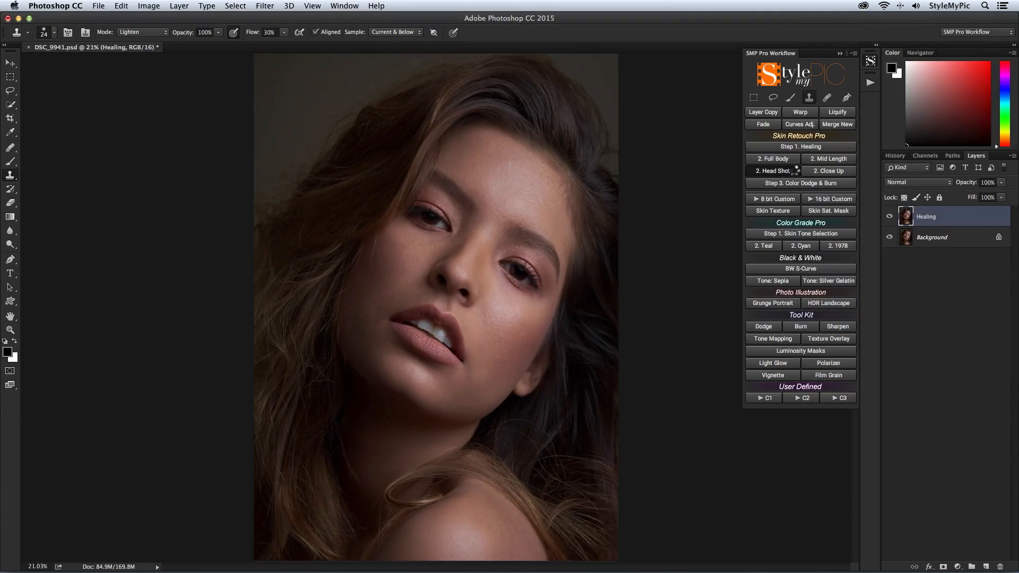
# Add the Skin Retouch Pro Head Shot group, dismiss its instructions and select its mask.
pyautogui.click(772, 171)
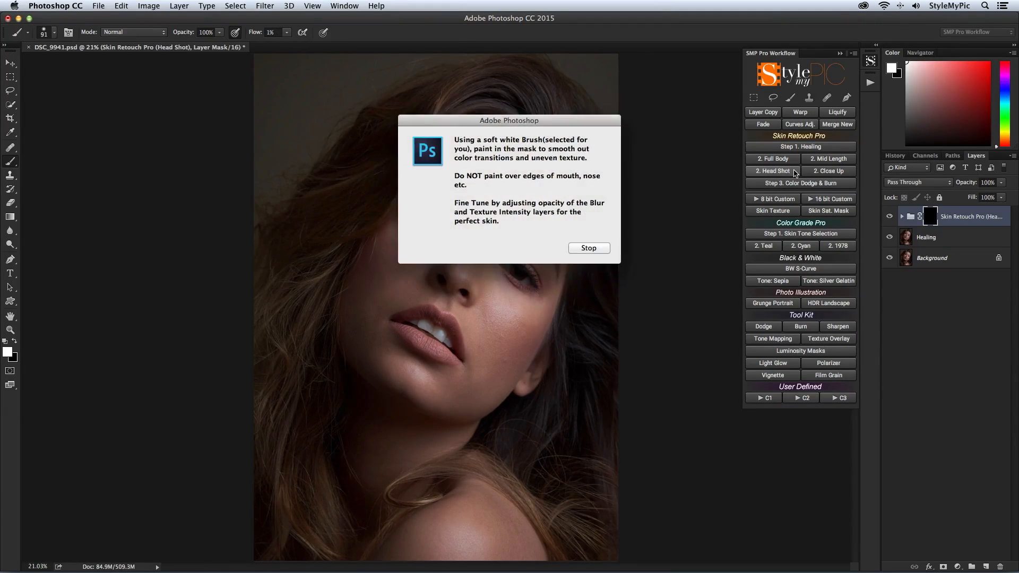
pyautogui.click(589, 247)
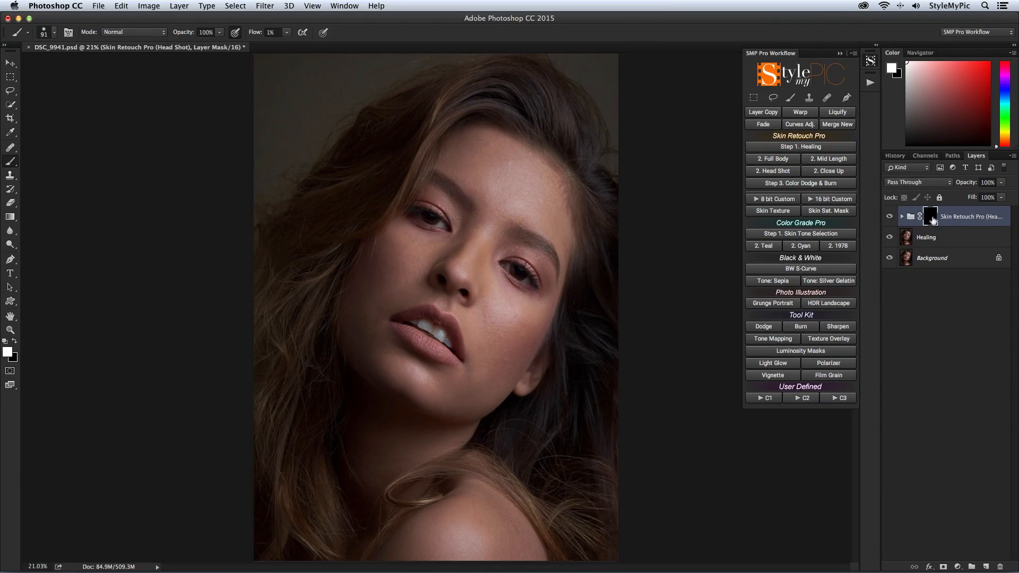
pyautogui.click(903, 216)
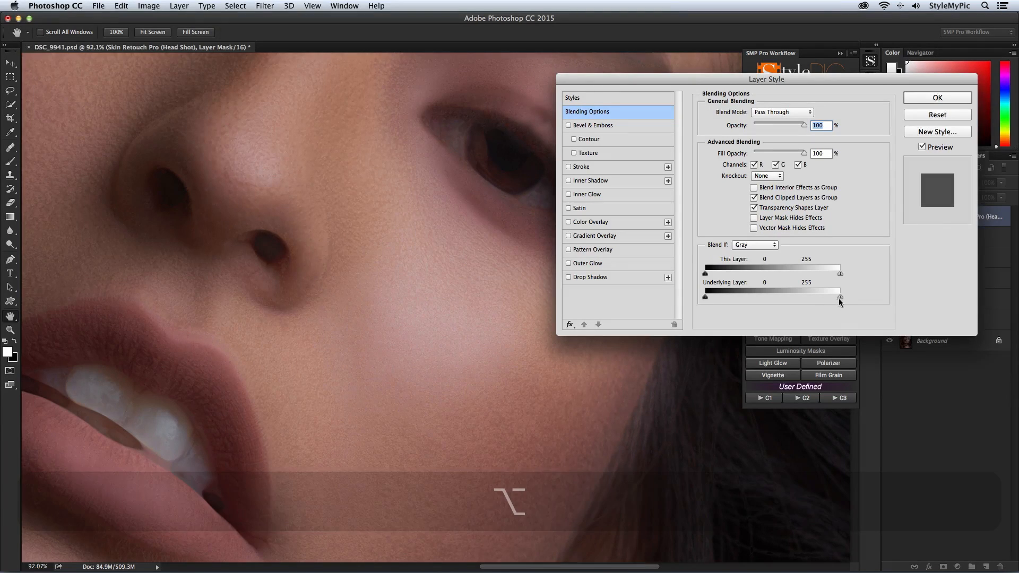
# Split the group's Underlying Layer white Blend If slider to 76/226 and confirm.
pyautogui.moveTo(840, 297); pyautogui.dragTo(747, 297)
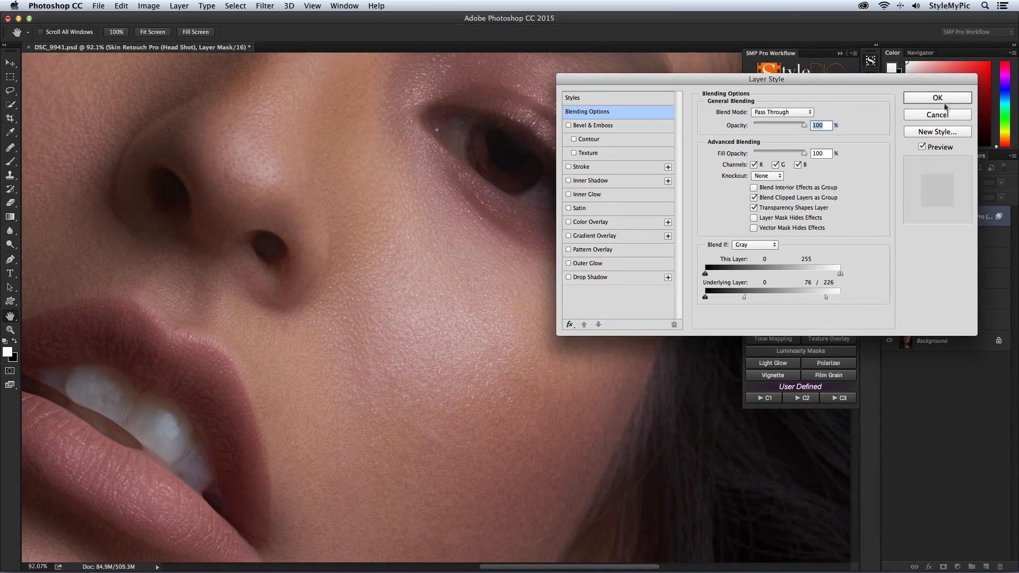
pyautogui.click(938, 98)
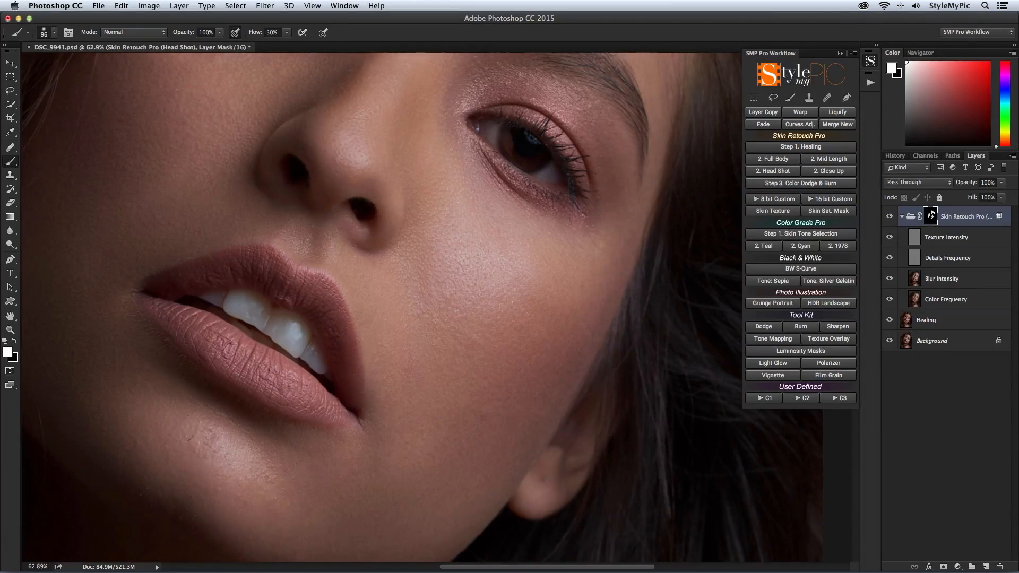
# Zoom out to view the whole portrait after painting smoothing into the group mask.
pyautogui.press('cmd+0')
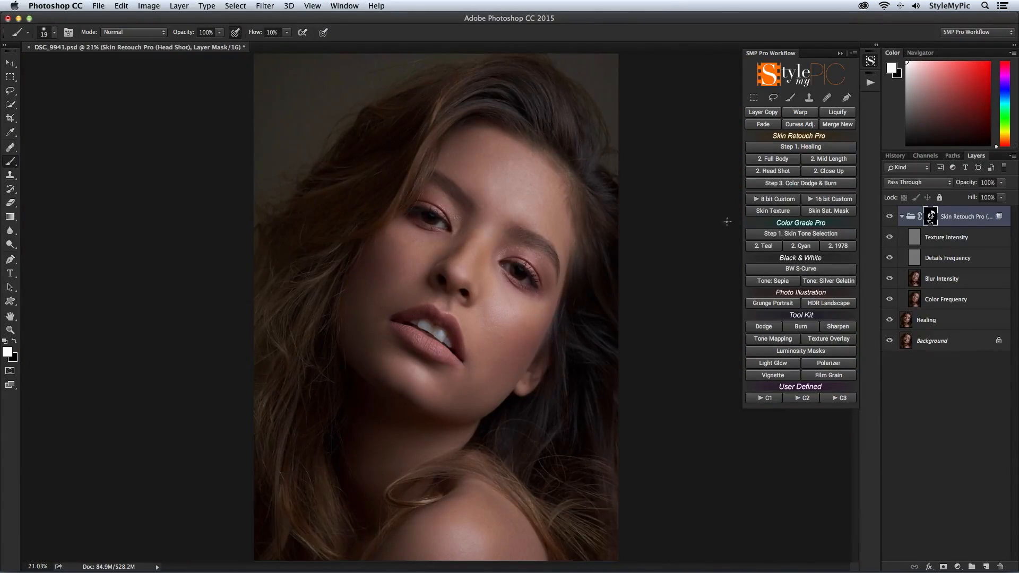
# Add the Color Dodge & Burn group and softly paint sampled skin tone on the forehead.
pyautogui.click(800, 183)
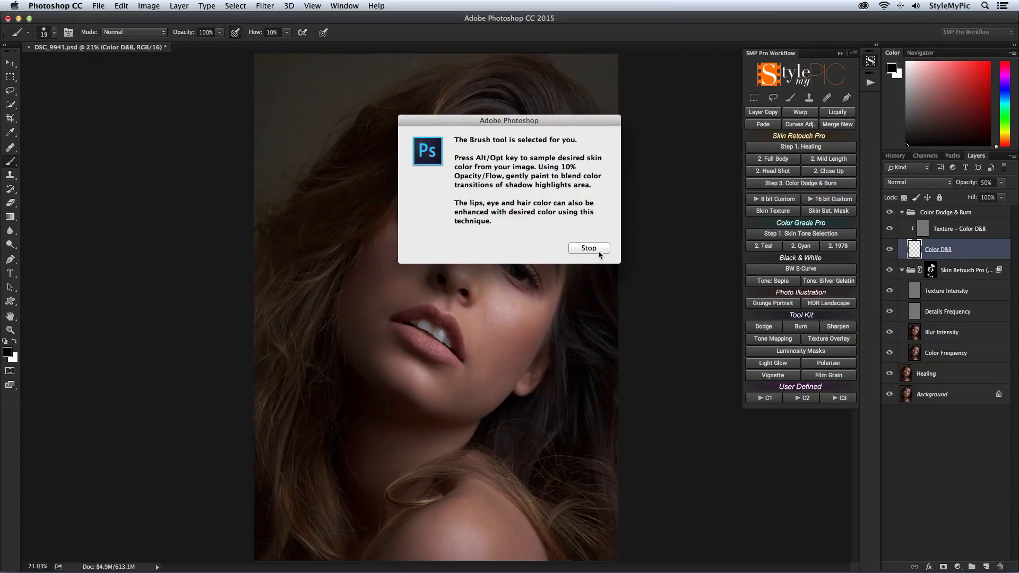
pyautogui.click(589, 248)
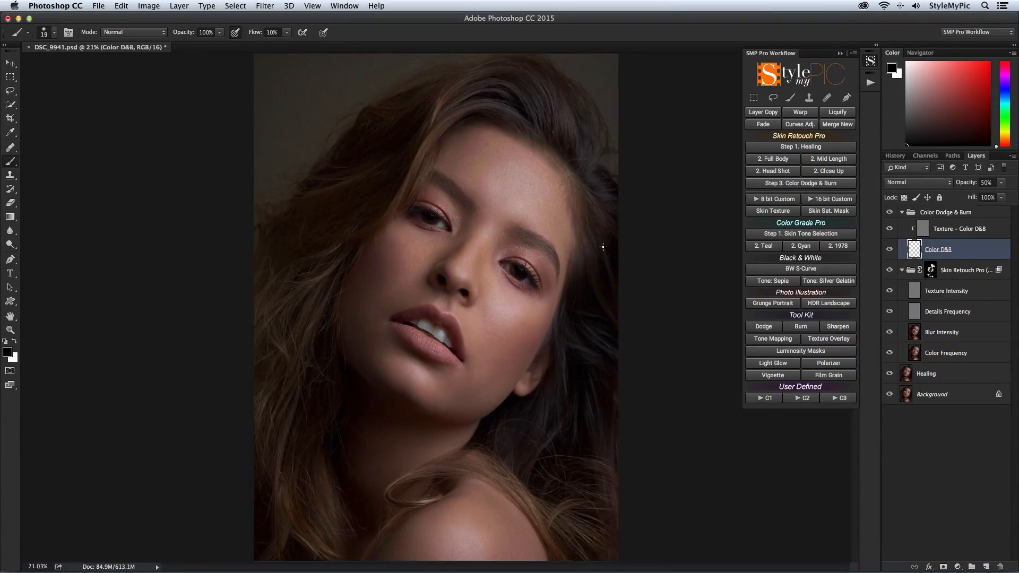
pyautogui.press('cmd+-')
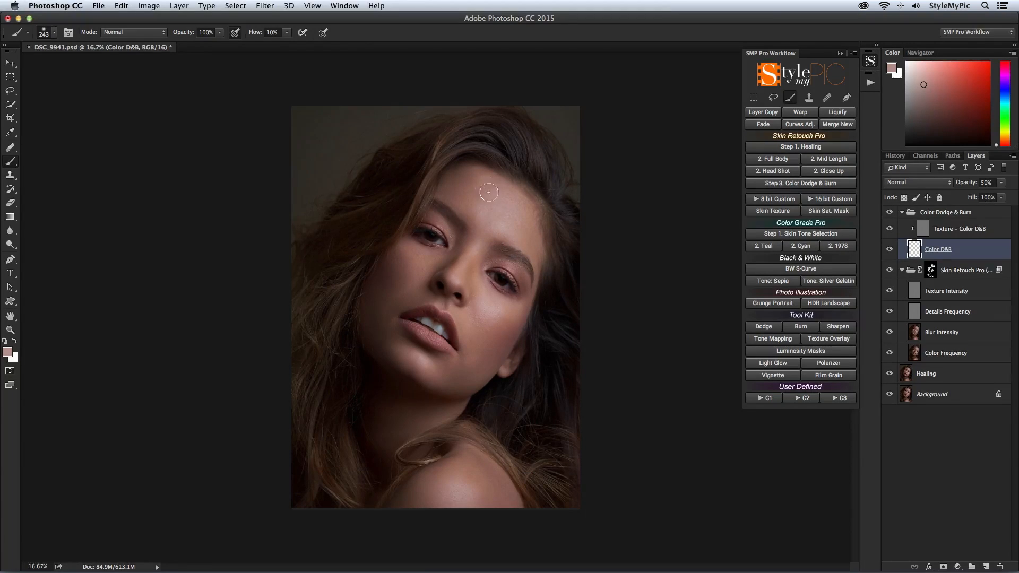
pyautogui.moveTo(489, 192); pyautogui.dragTo(479, 182)
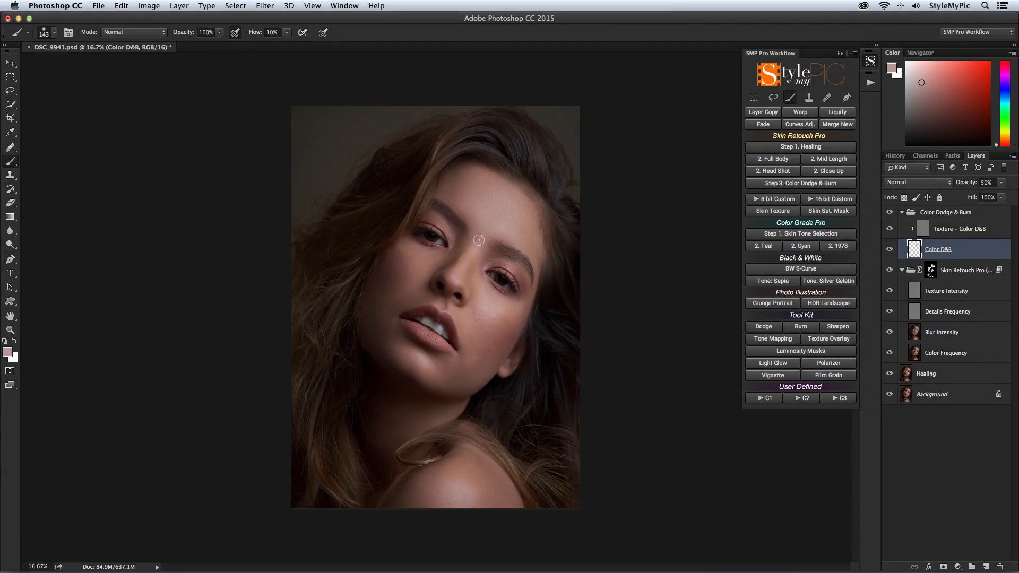
pyautogui.moveTo(477, 230)
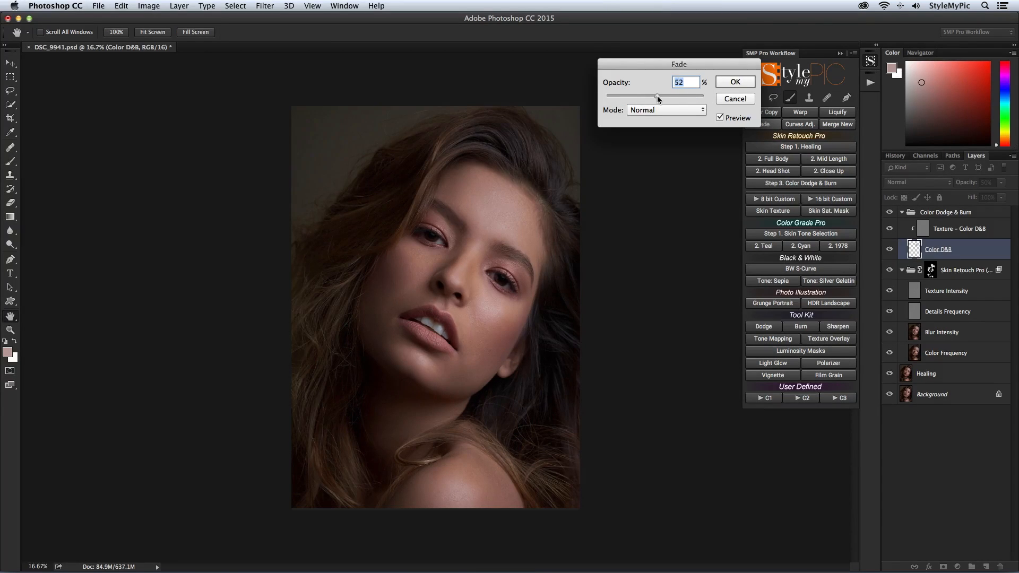
# Paint colour dabs by the nose, eye, cheek, shoulder and neck, fading strokes to about 9%, 27% and 8%.
pyautogui.click(735, 82)
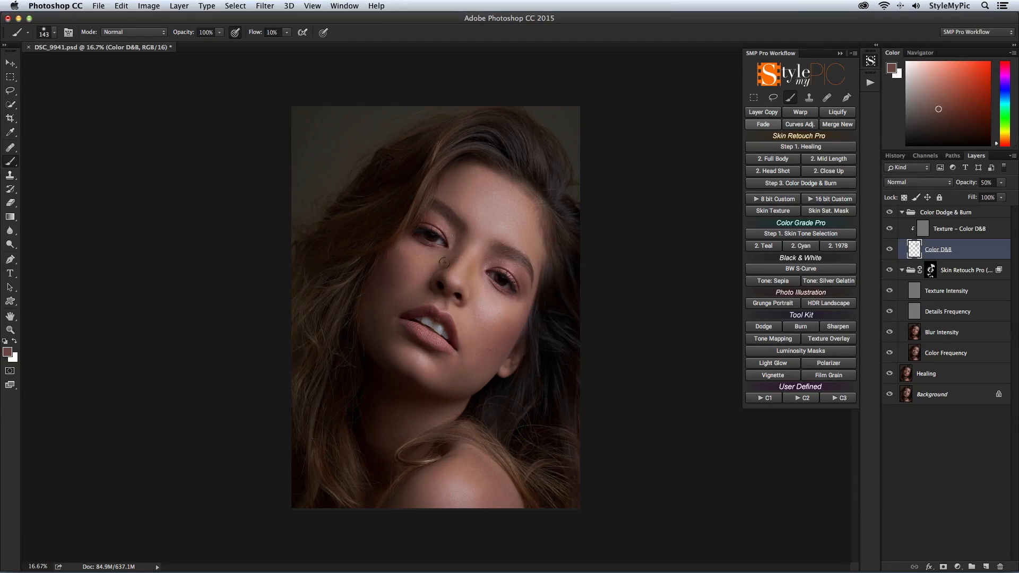
pyautogui.click(762, 124)
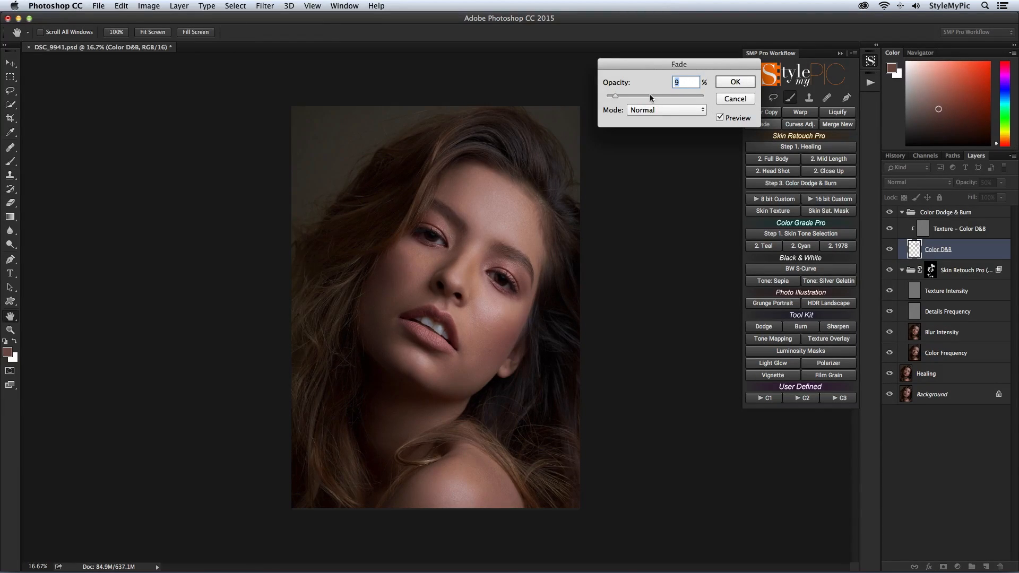
pyautogui.click(734, 82)
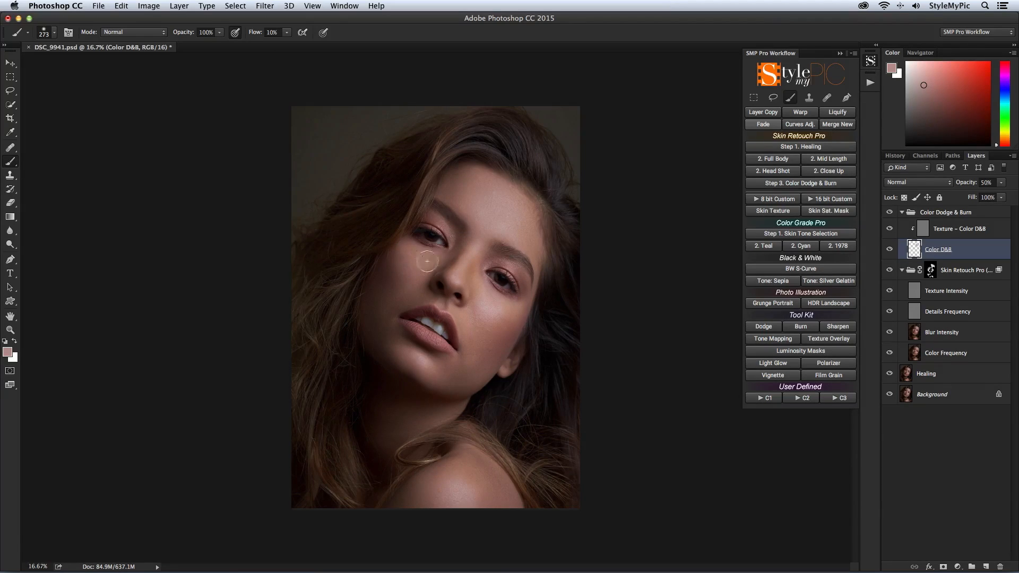
pyautogui.click(763, 124)
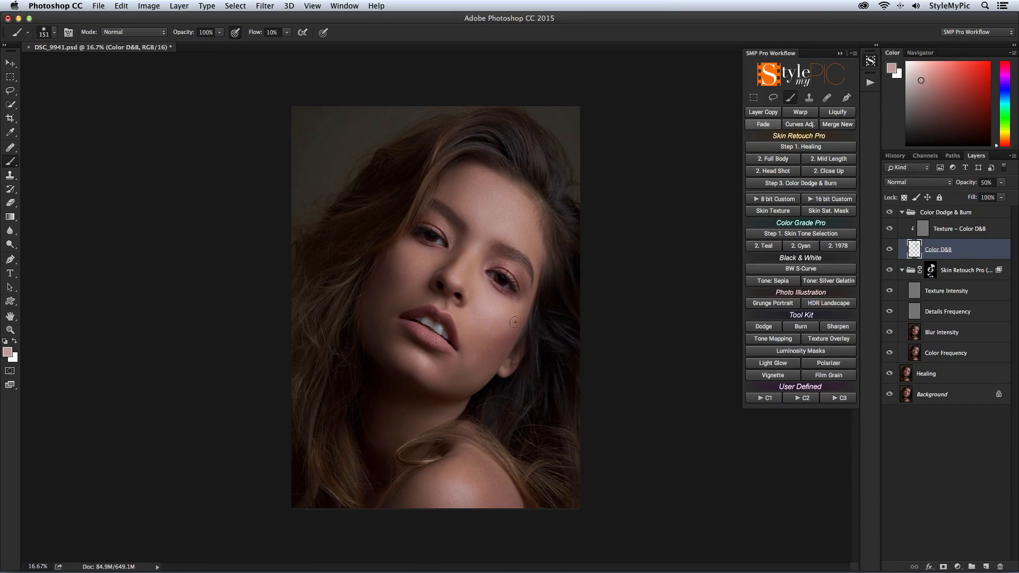
pyautogui.click(762, 124)
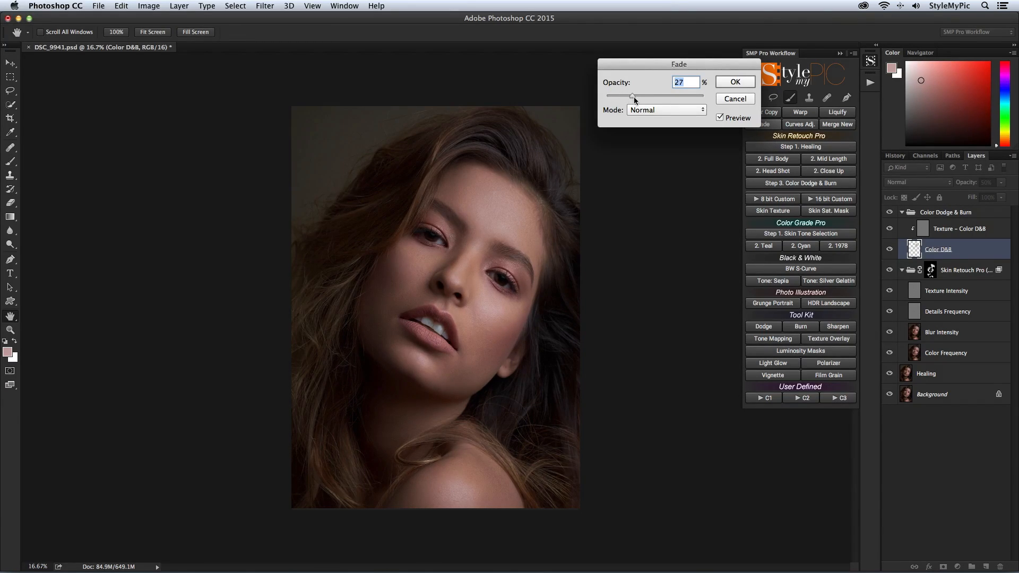
pyautogui.click(735, 81)
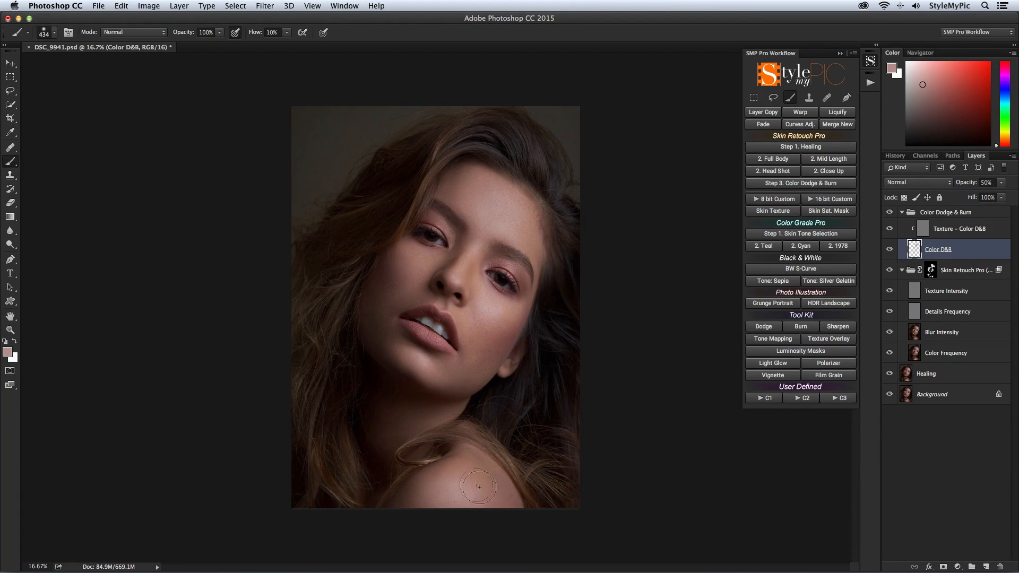
pyautogui.click(762, 124)
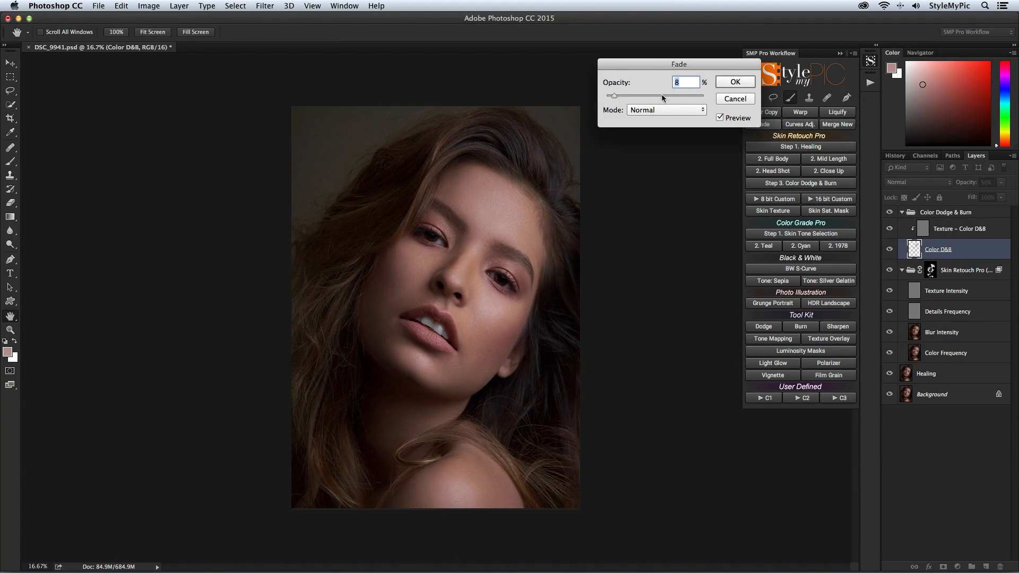
pyautogui.click(734, 81)
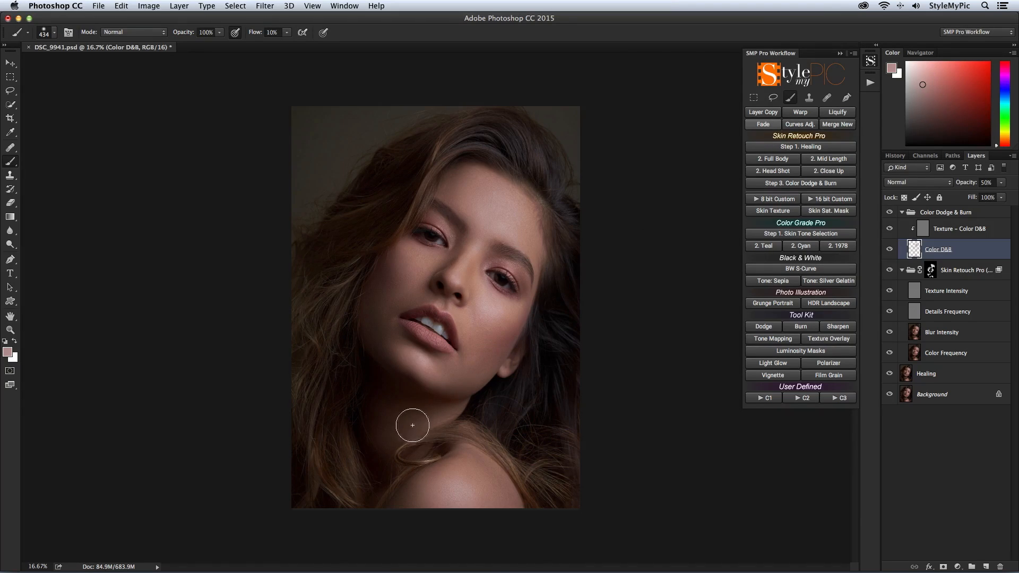
pyautogui.click(762, 124)
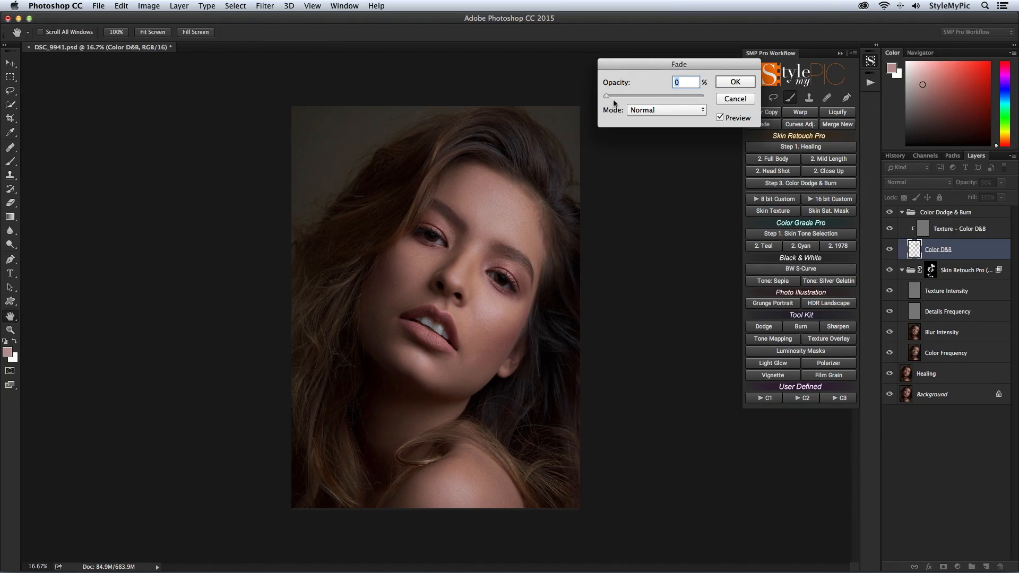
pyautogui.click(734, 82)
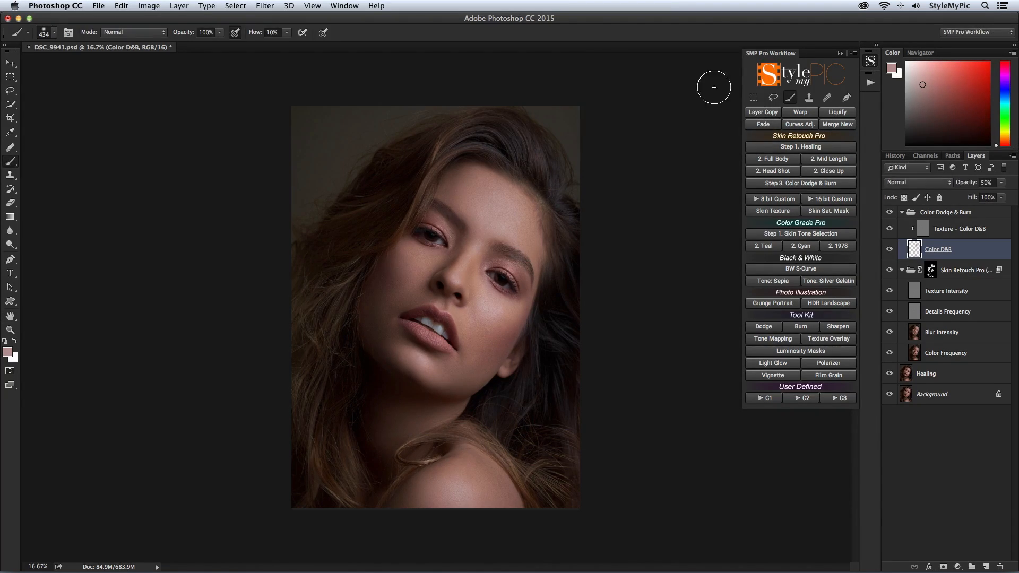
# Split the Color Dodge & Burn group's underlying black Blend If slider to 0/82.
pyautogui.doubleClick(955, 249)
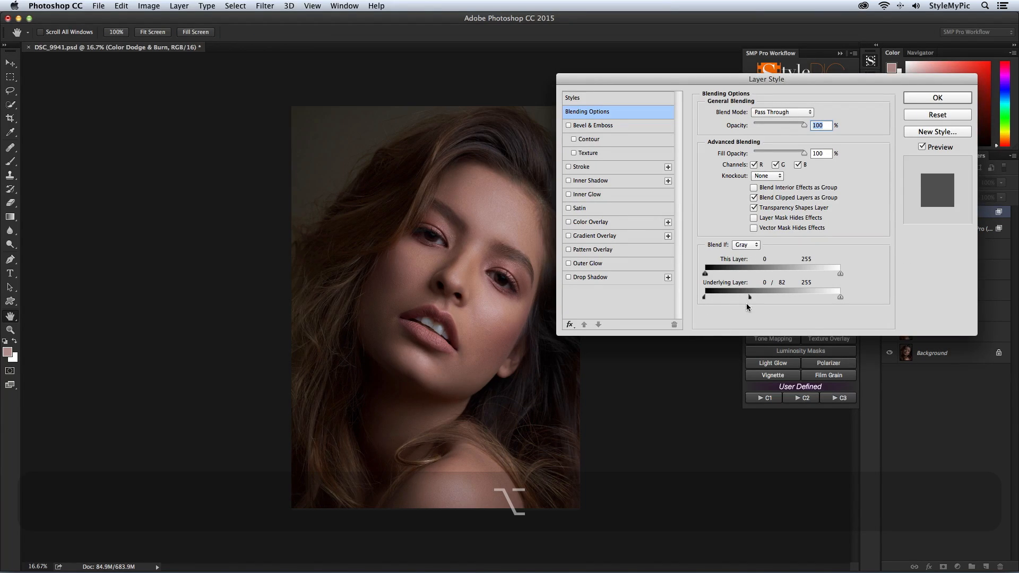
pyautogui.moveTo(704, 296); pyautogui.dragTo(716, 296)
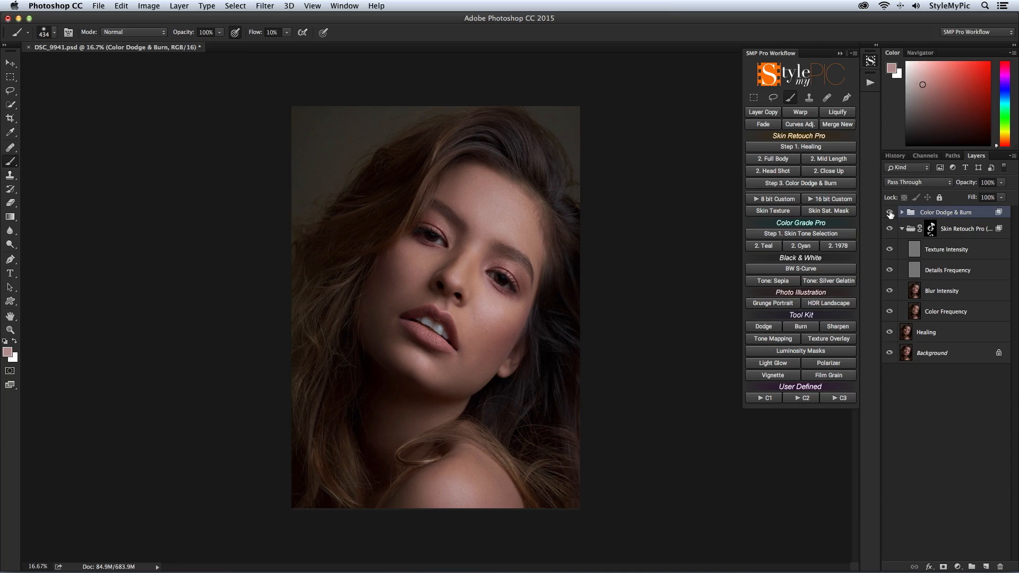
# Add a Skin Saturation Mask layer from the SMP panel and target its mask for painting.
pyautogui.click(828, 211)
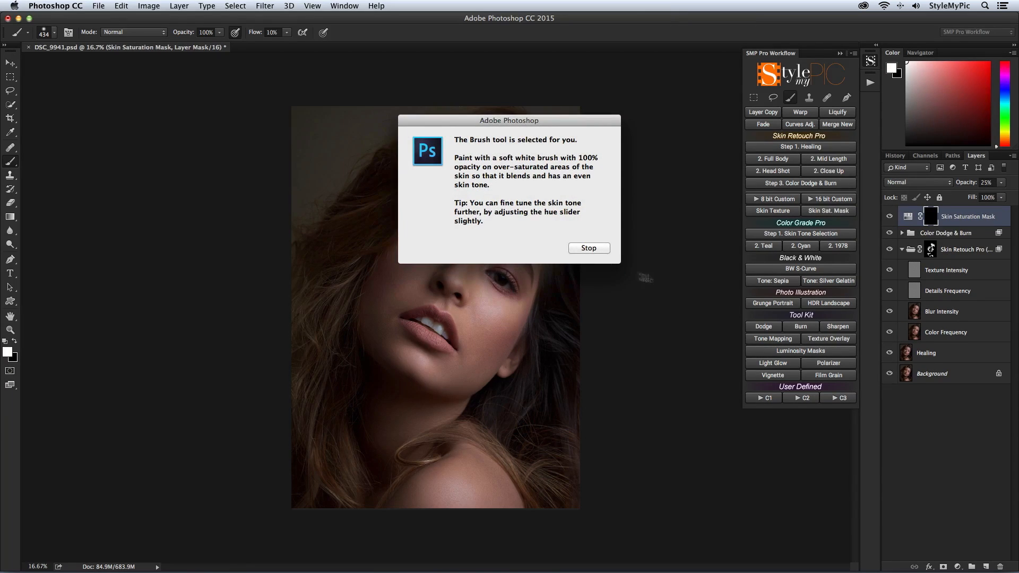
pyautogui.click(589, 248)
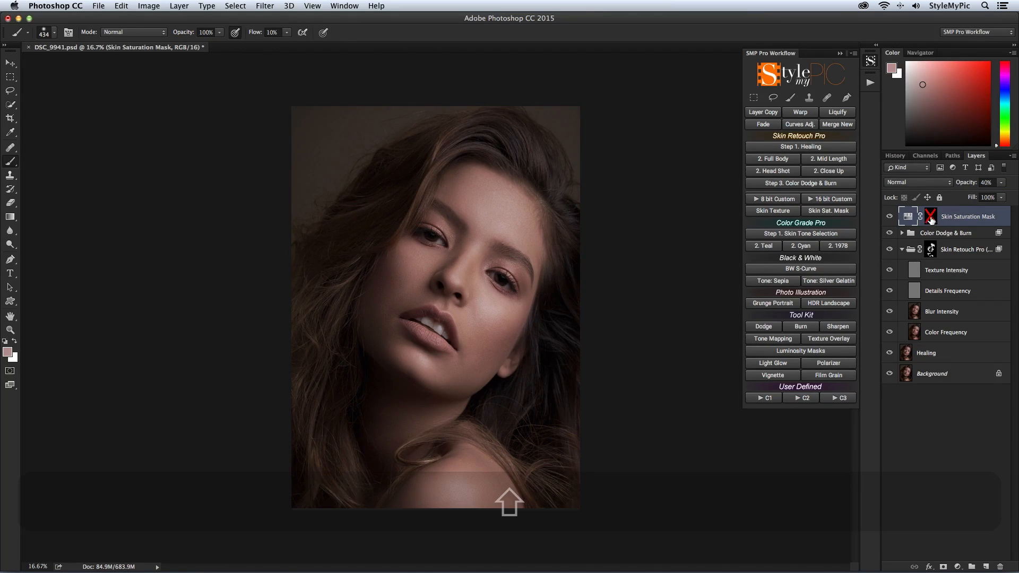
pyautogui.click(930, 216)
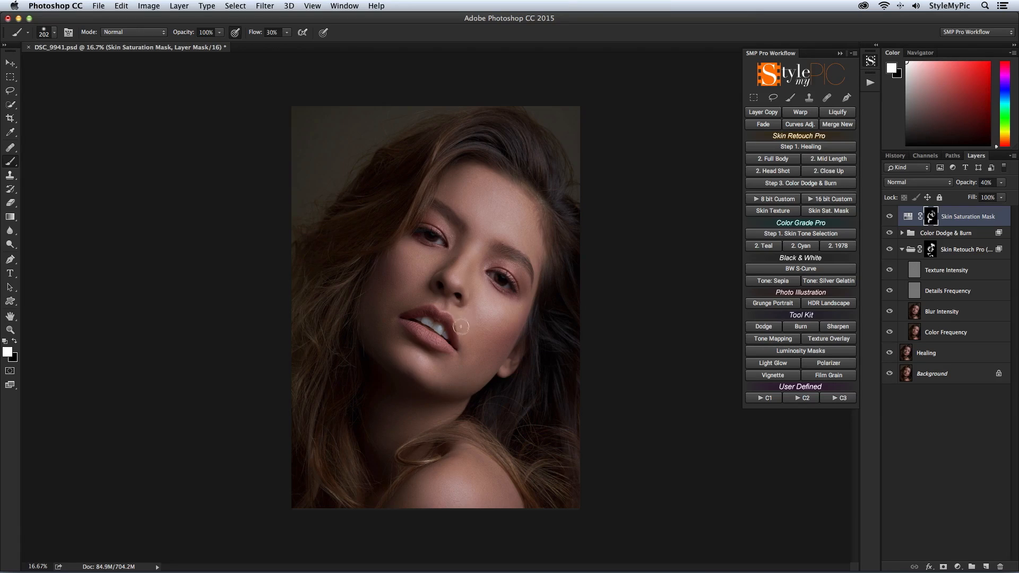
pyautogui.moveTo(474, 335)
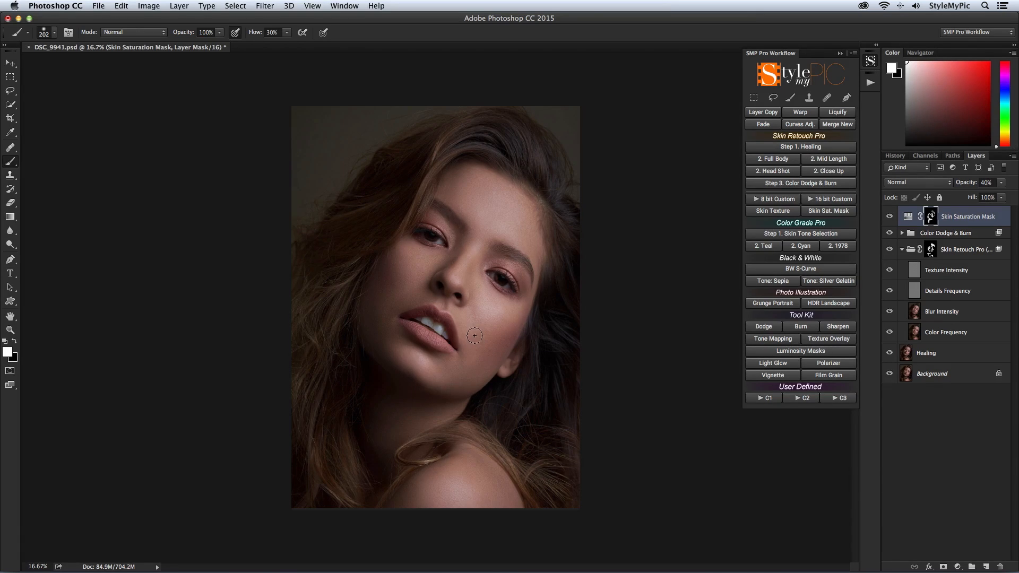
# Toggle the saturation layer to compare, then add soft-light Dodge and Burn layers.
pyautogui.click(889, 217)
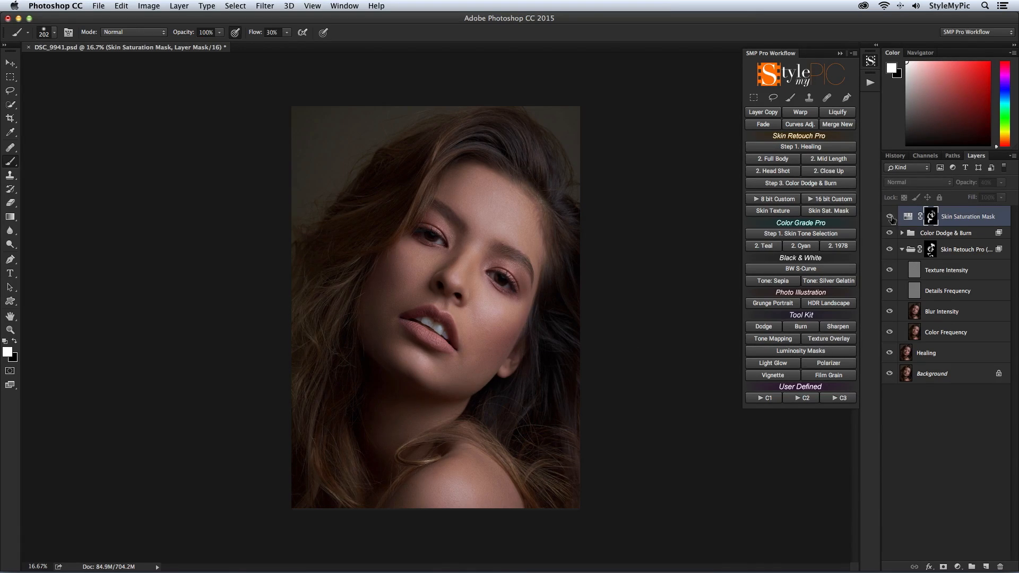
pyautogui.click(763, 326)
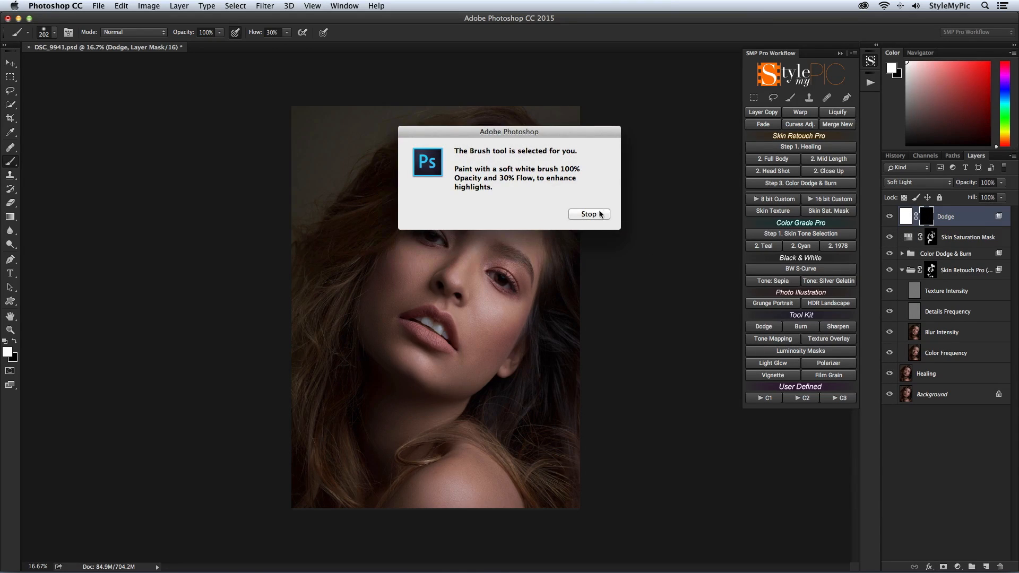
pyautogui.click(801, 326)
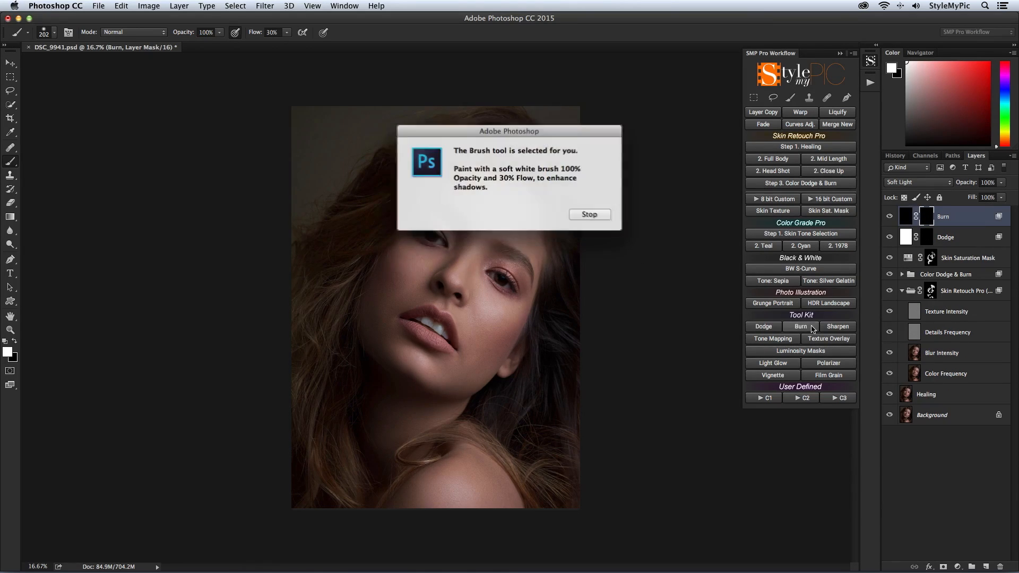
pyautogui.click(589, 214)
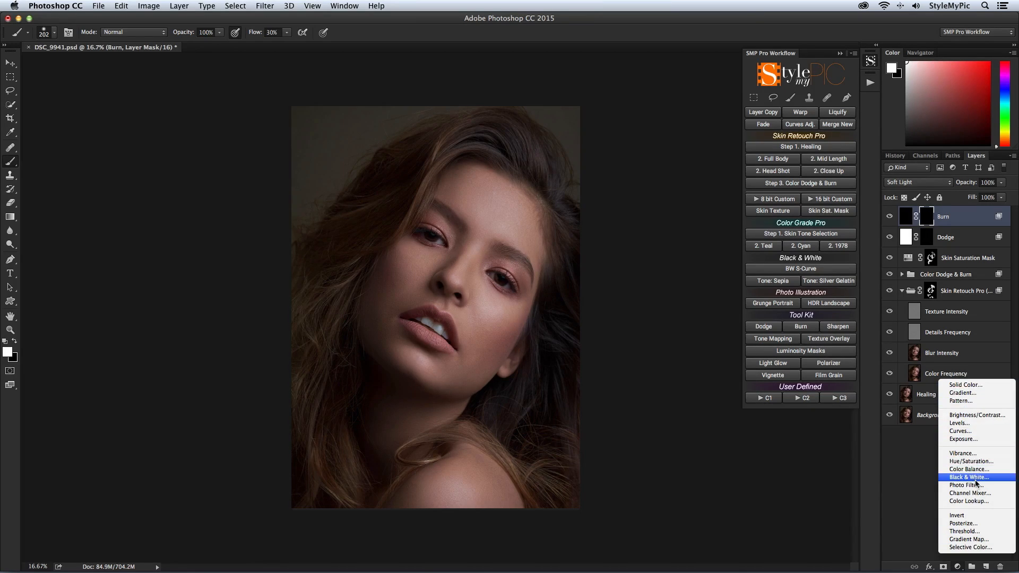
# Add a Black & White helper layer with darker reds and brighter yellows.
pyautogui.click(968, 477)
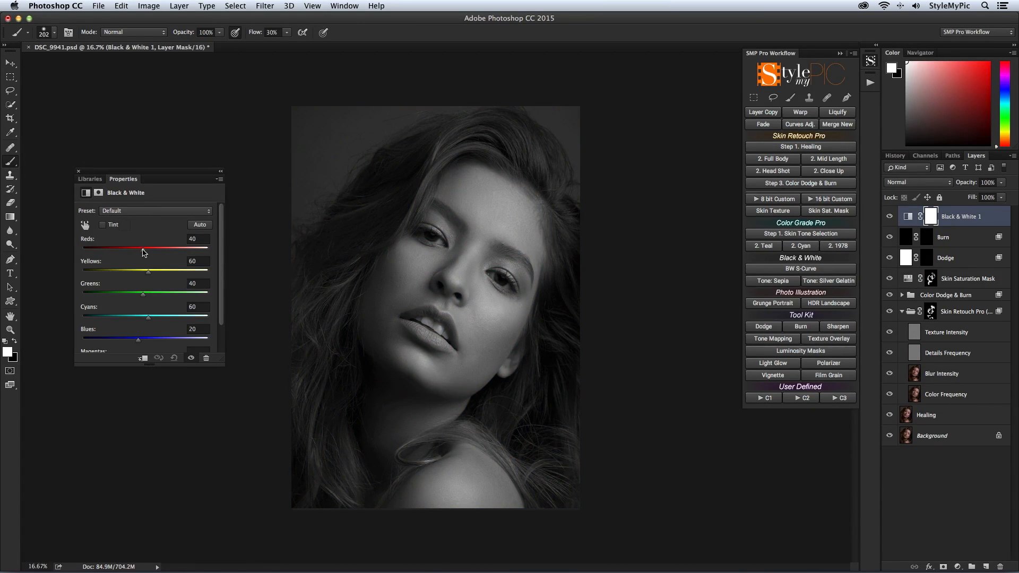
pyautogui.moveTo(142, 247); pyautogui.dragTo(116, 247)
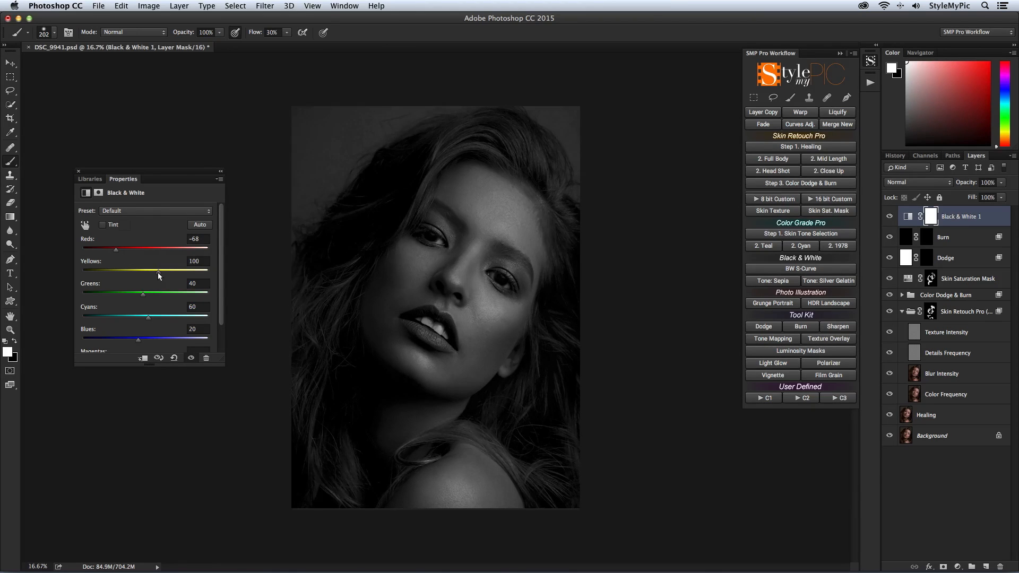
pyautogui.moveTo(116, 250); pyautogui.dragTo(109, 250)
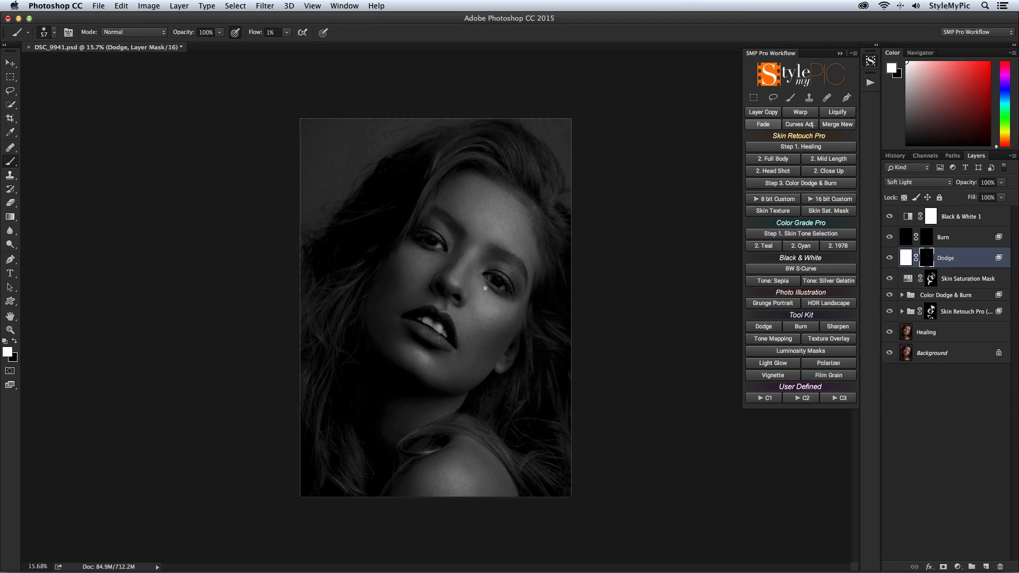
# Fade the last dodge stroke to 29% opacity.
pyautogui.click(762, 124)
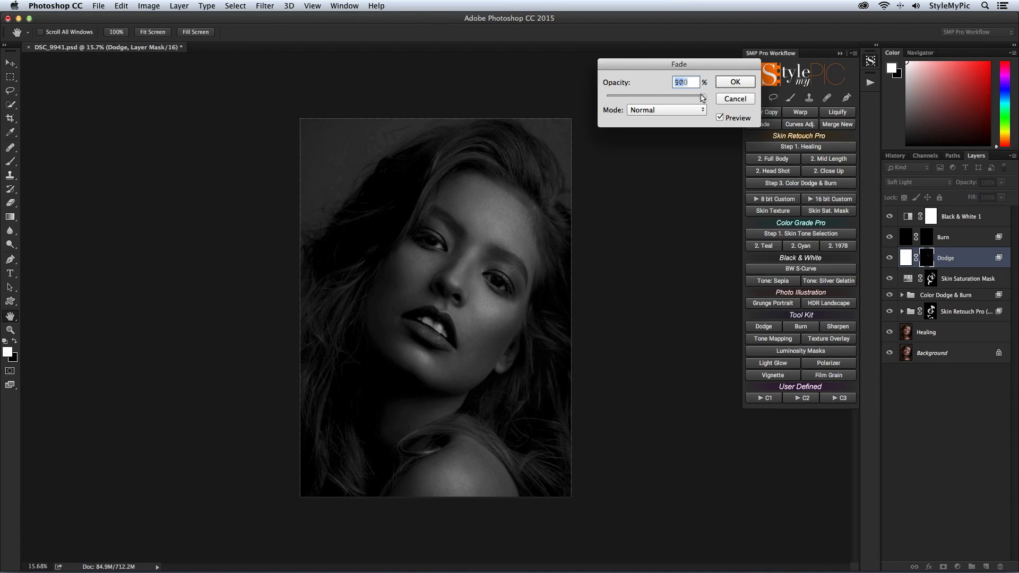
pyautogui.moveTo(700, 96); pyautogui.dragTo(635, 96)
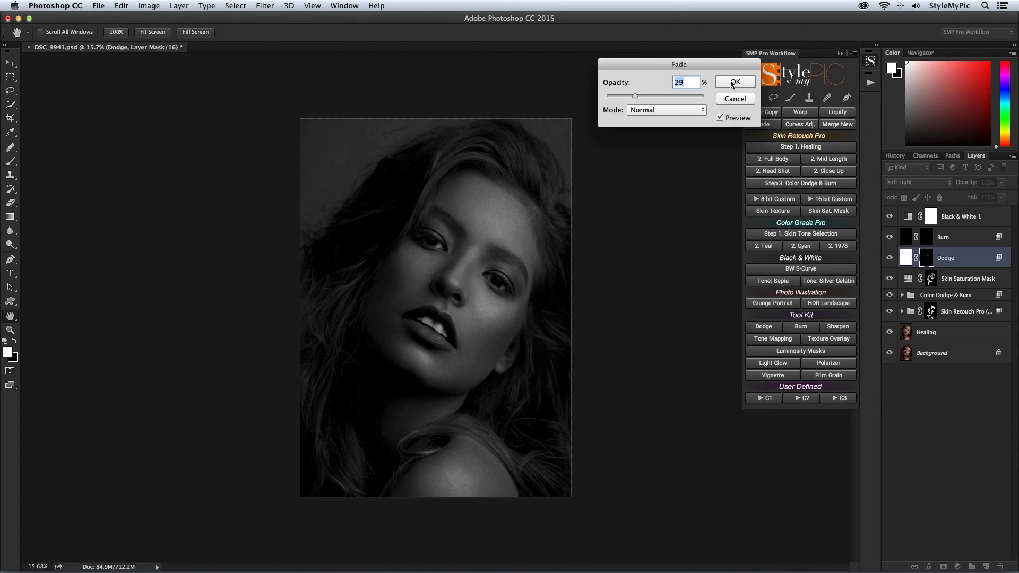
pyautogui.click(735, 82)
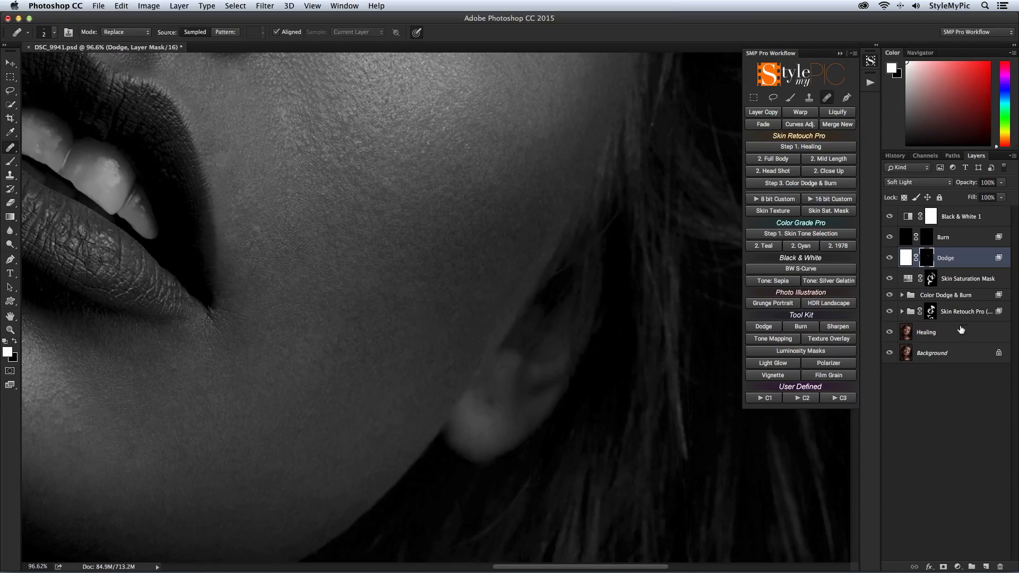
# Select the Healing layer and heal a blemish near the earlobe.
pyautogui.click(925, 332)
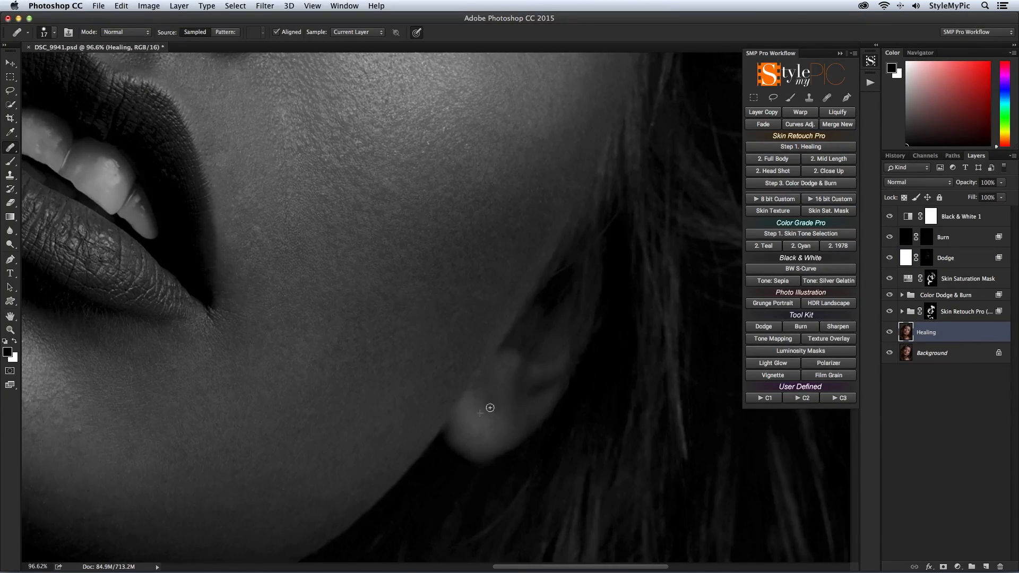
pyautogui.click(945, 258)
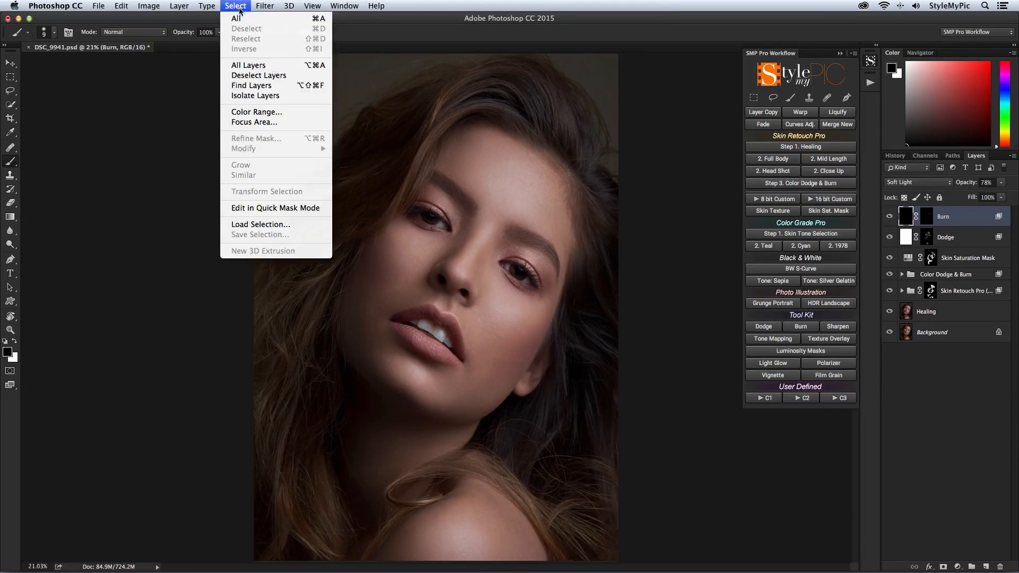
# Select the skin highlights with Color Range, tuning Fuzziness to about 27.
pyautogui.click(257, 111)
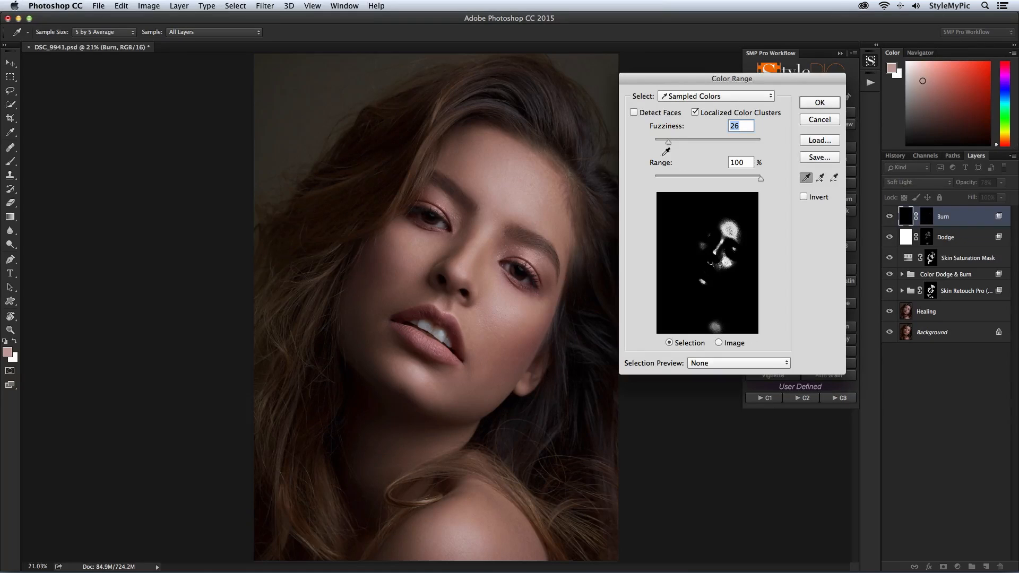
pyautogui.moveTo(668, 140); pyautogui.dragTo(662, 140)
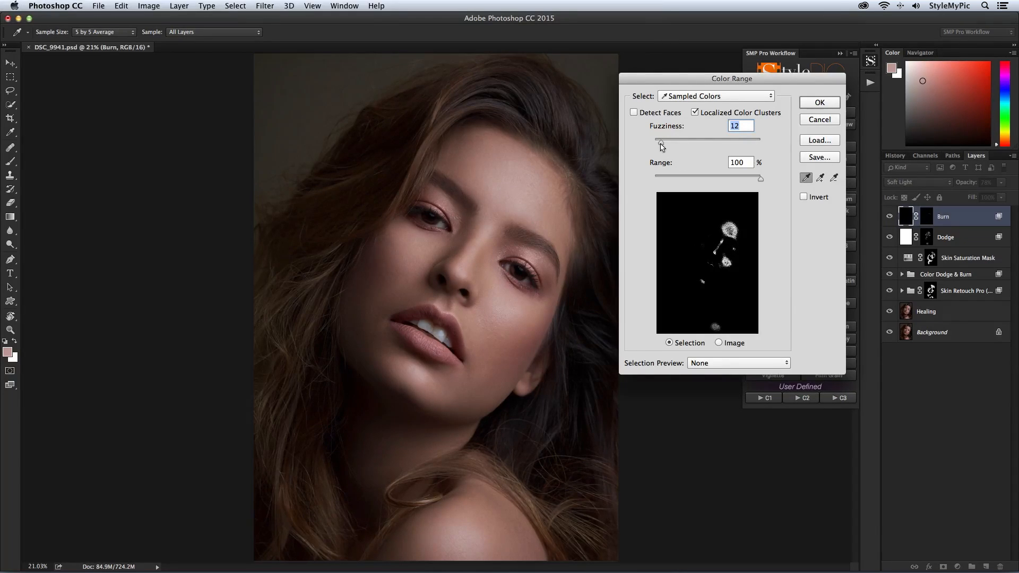
pyautogui.moveTo(660, 139); pyautogui.dragTo(665, 139)
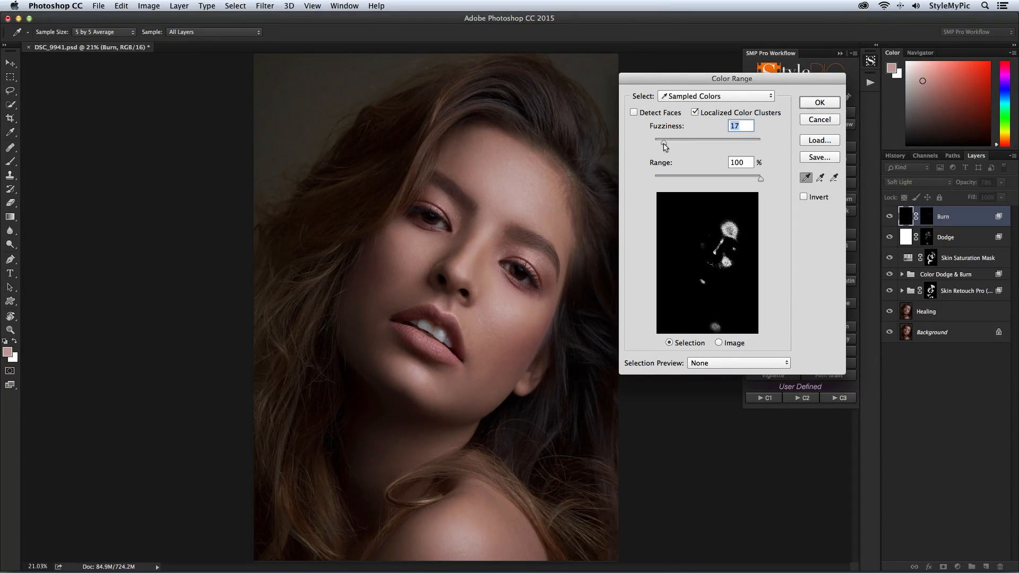
pyautogui.moveTo(662, 140); pyautogui.dragTo(669, 140)
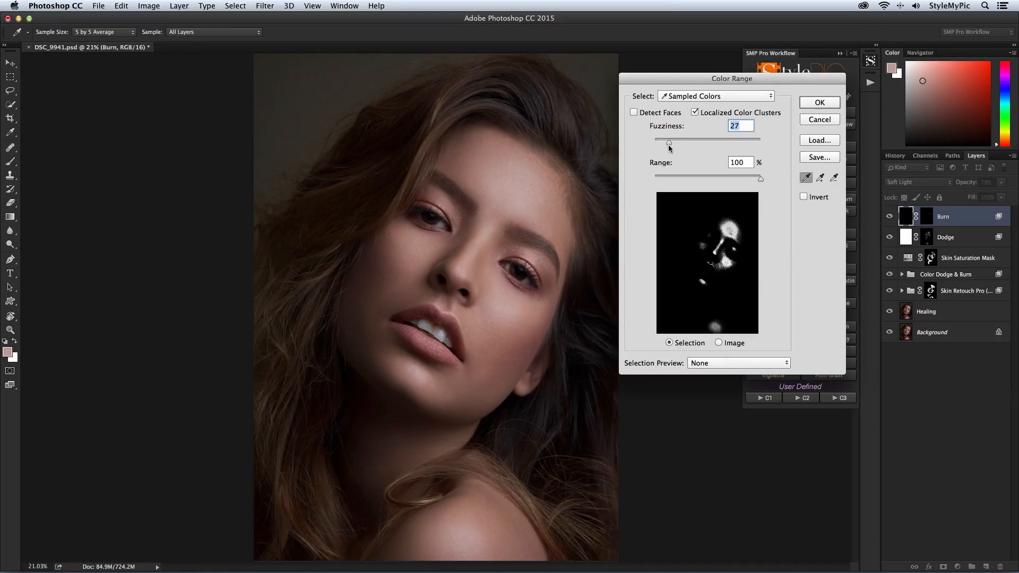
pyautogui.moveTo(668, 142); pyautogui.dragTo(666, 142)
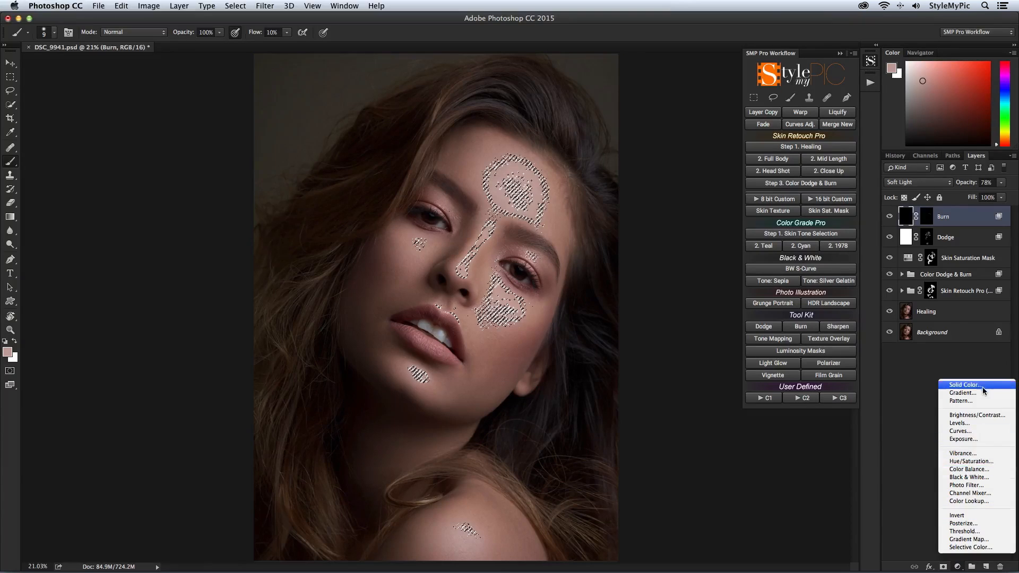
# Add a pale pink Soft Light fill layer over the highlights and paint its mask.
pyautogui.click(965, 385)
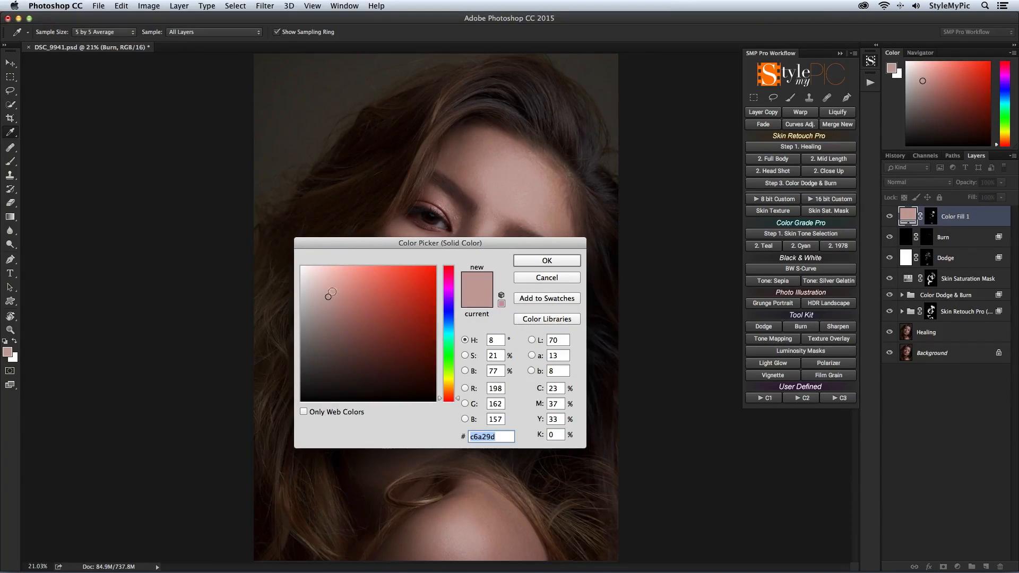
pyautogui.click(547, 261)
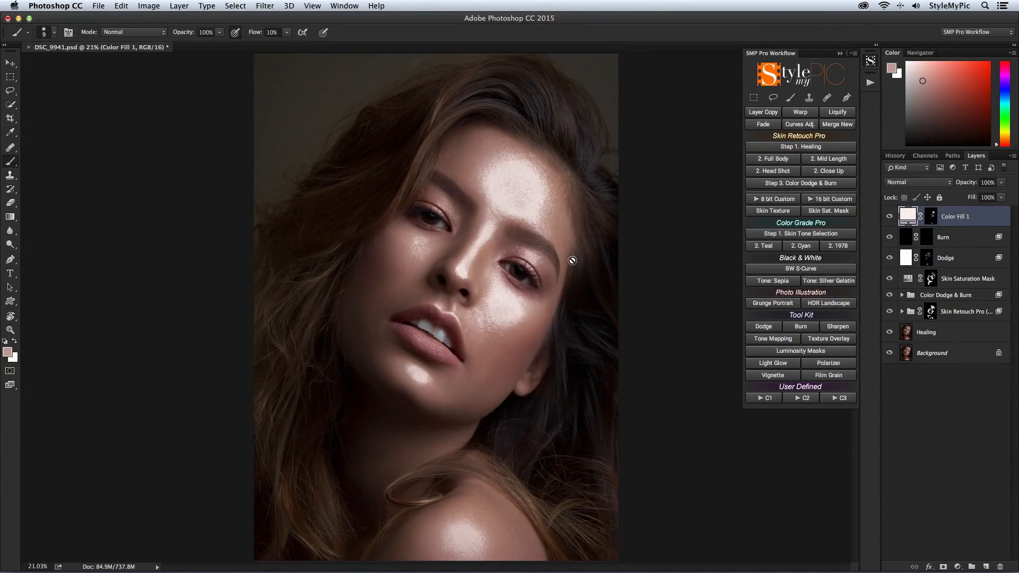
pyautogui.click(917, 182)
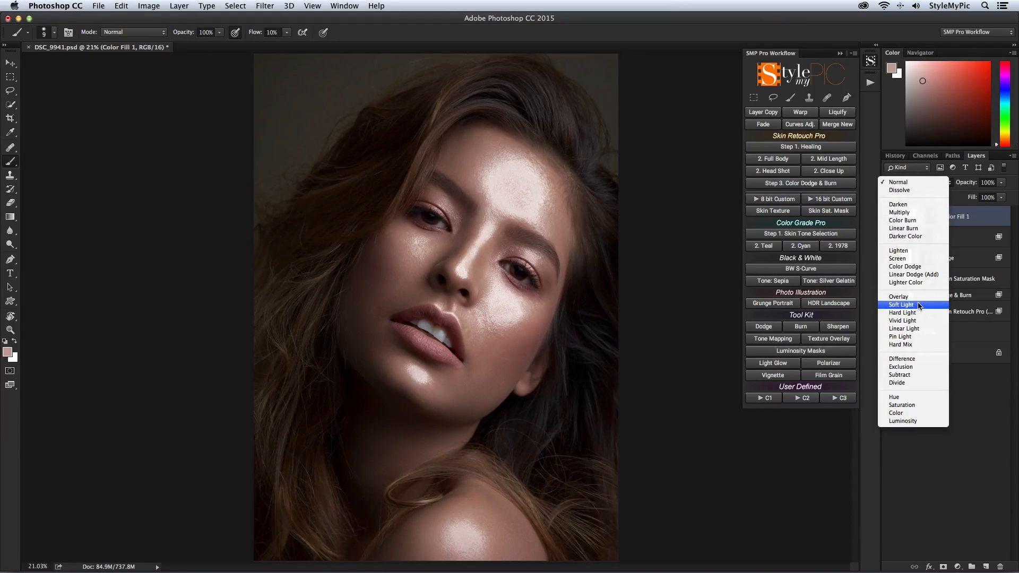
pyautogui.click(901, 304)
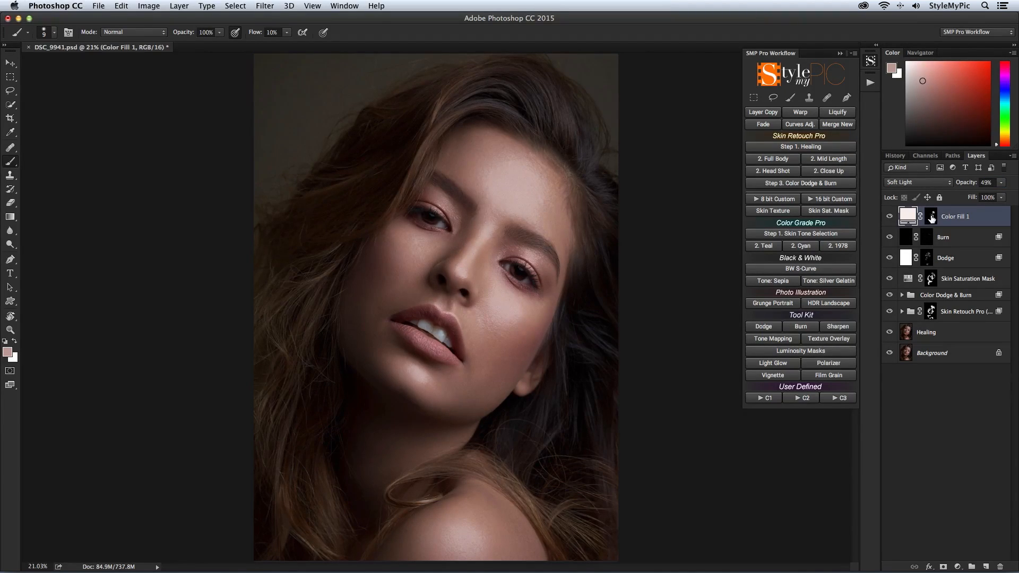
pyautogui.click(925, 216)
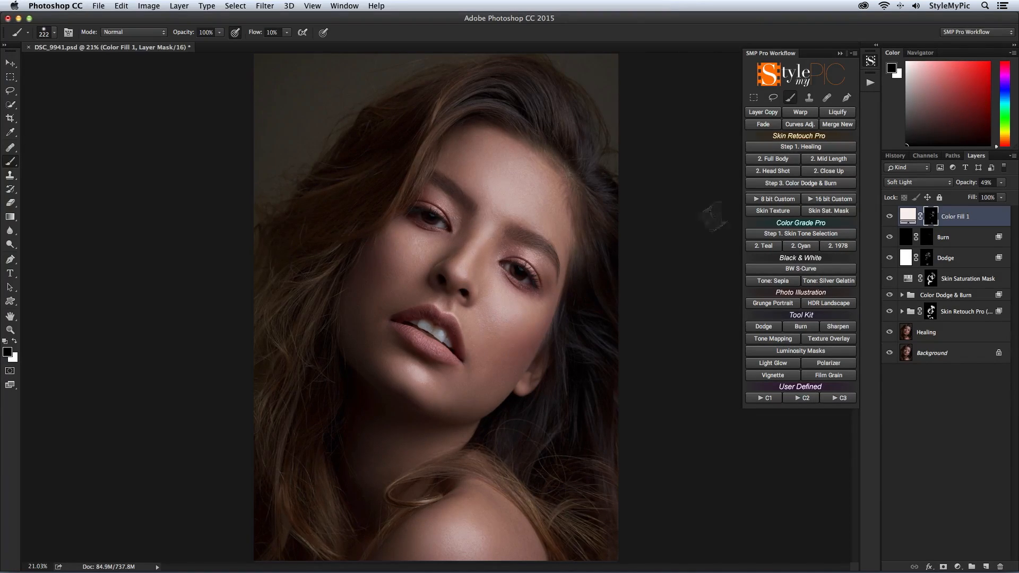
pyautogui.click(762, 124)
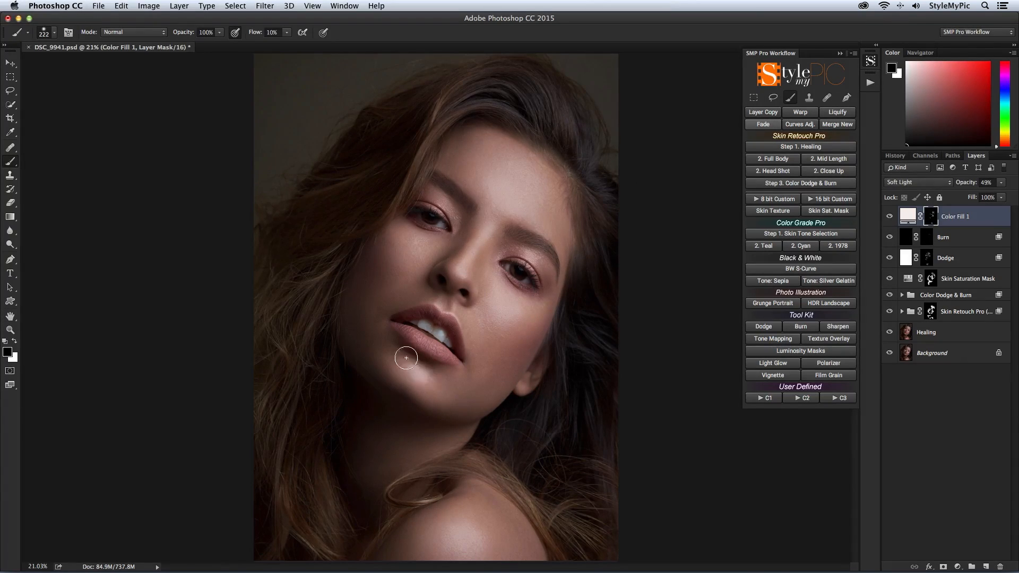
pyautogui.moveTo(669, 207)
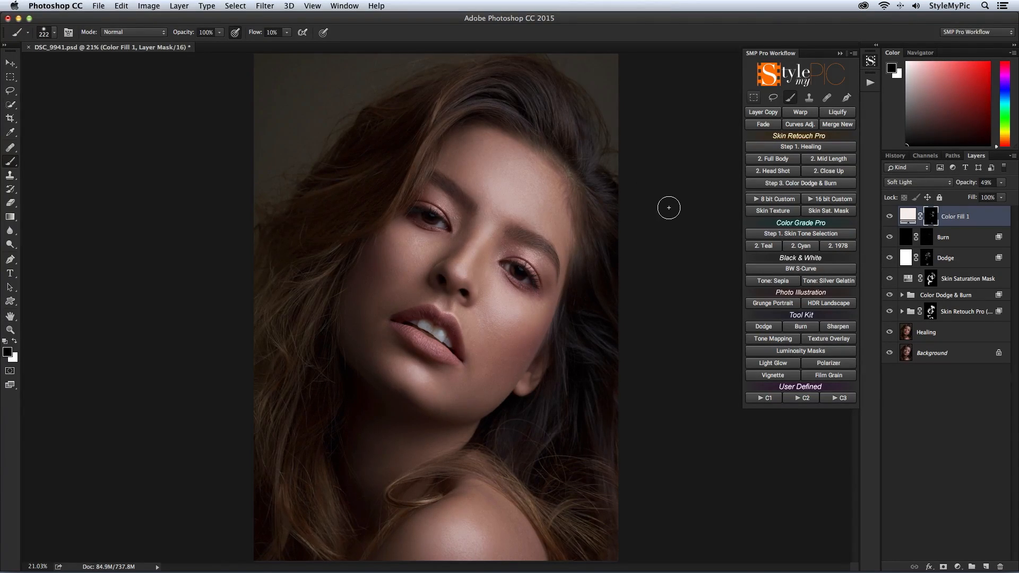
# Add a Film Grain layer limited to underlying tones above 141 via Blend If.
pyautogui.click(829, 375)
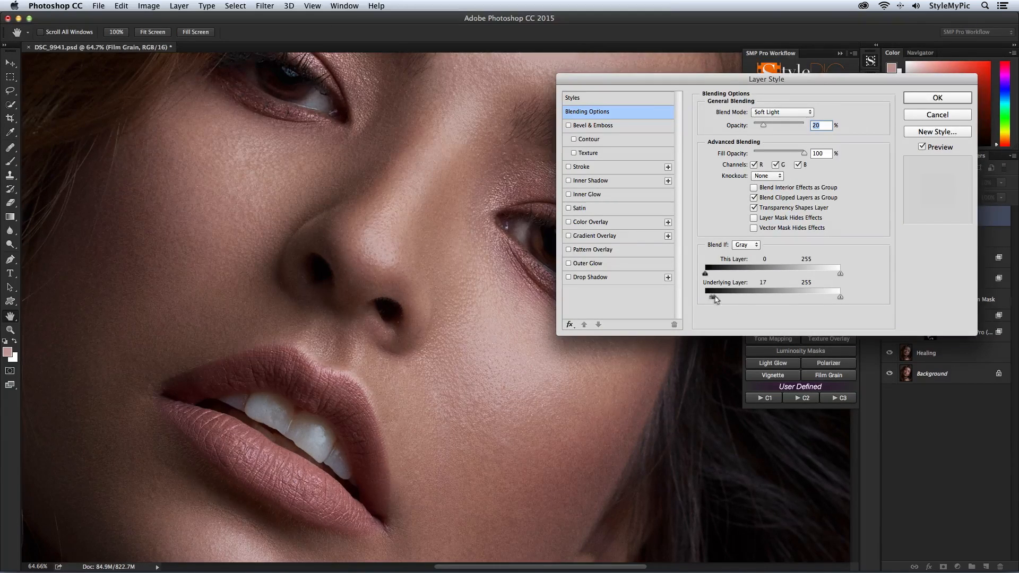
pyautogui.moveTo(716, 296); pyautogui.dragTo(775, 297)
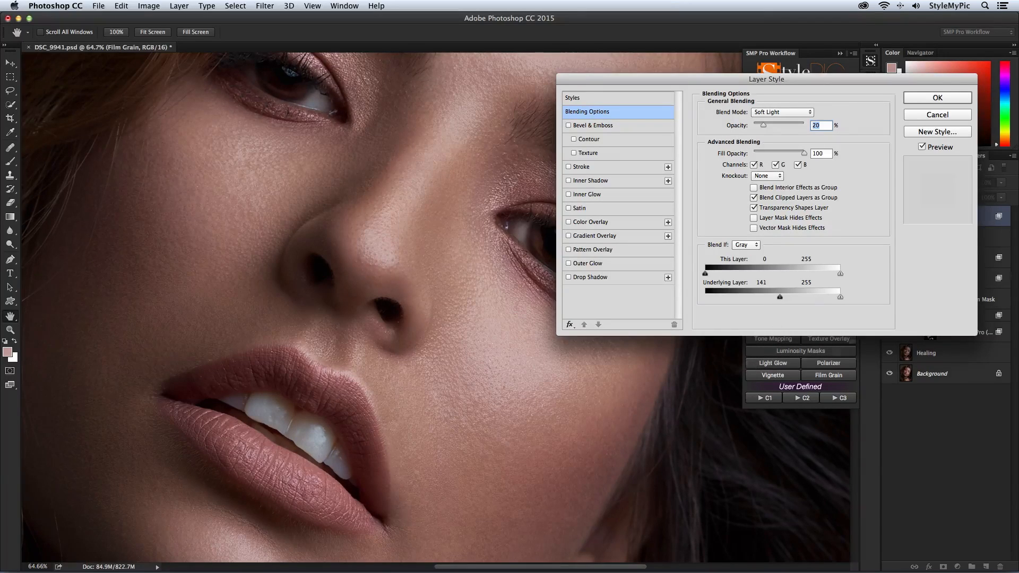
pyautogui.click(937, 98)
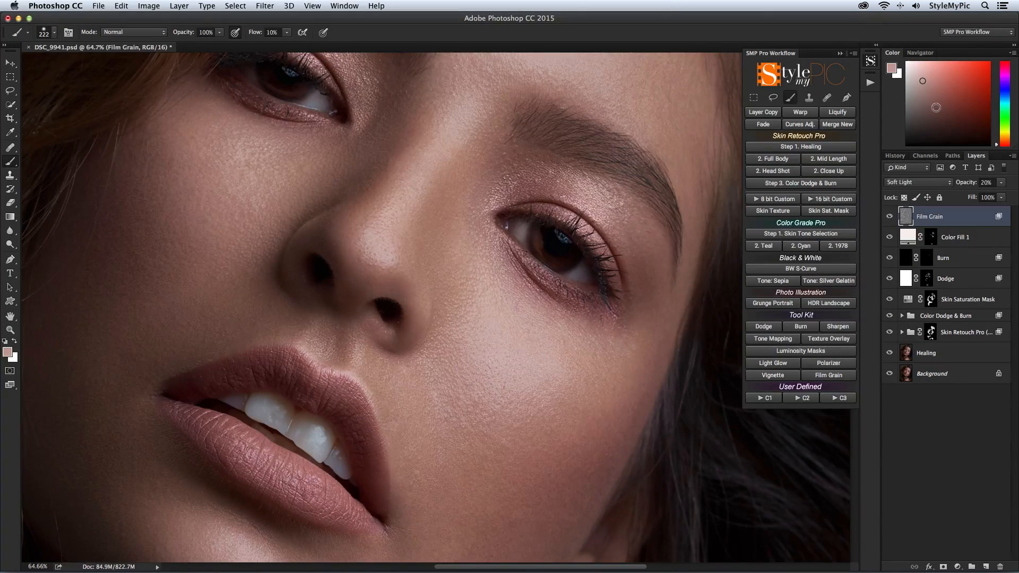
pyautogui.click(889, 216)
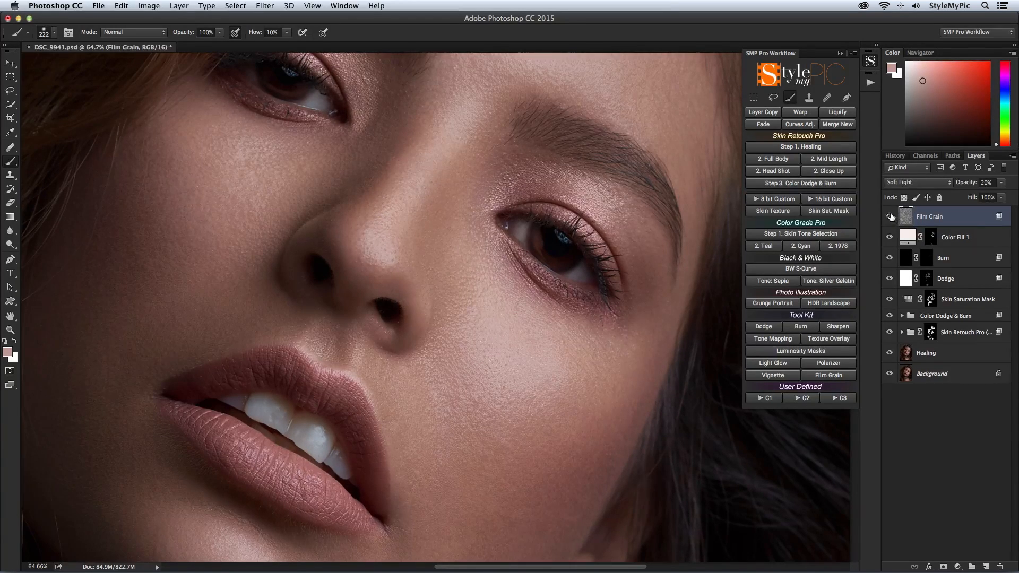
pyautogui.click(889, 216)
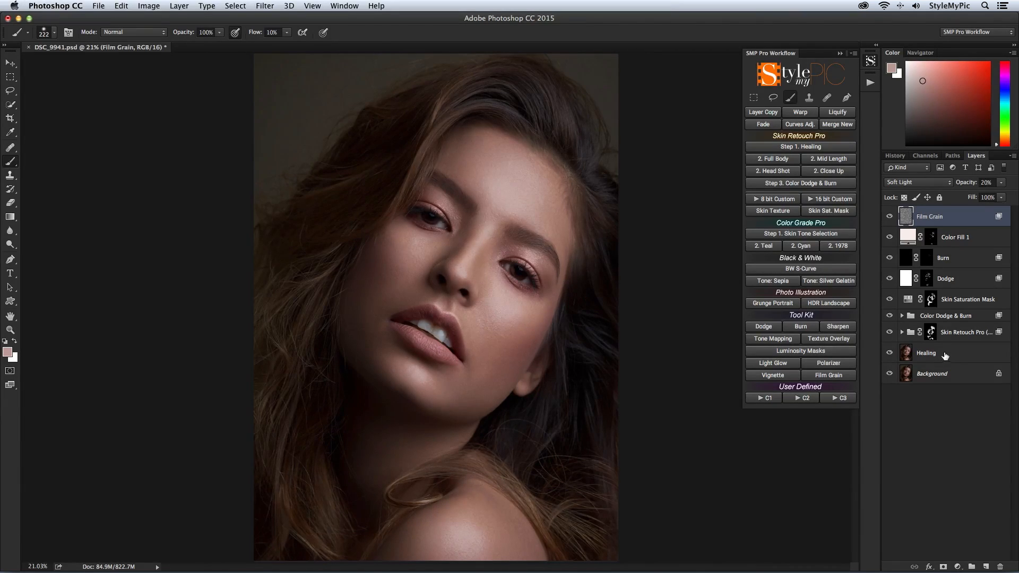
pyautogui.click(926, 352)
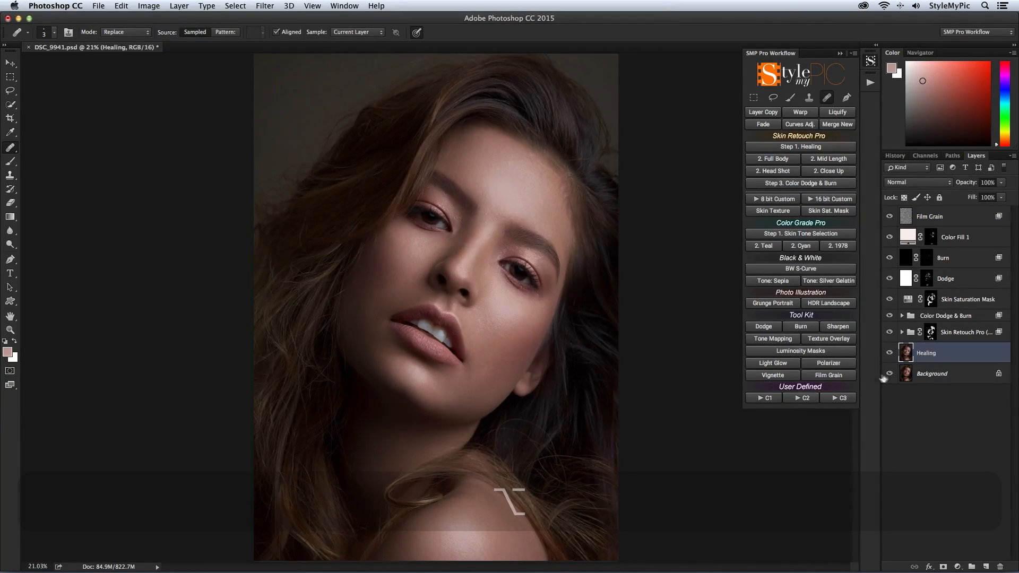